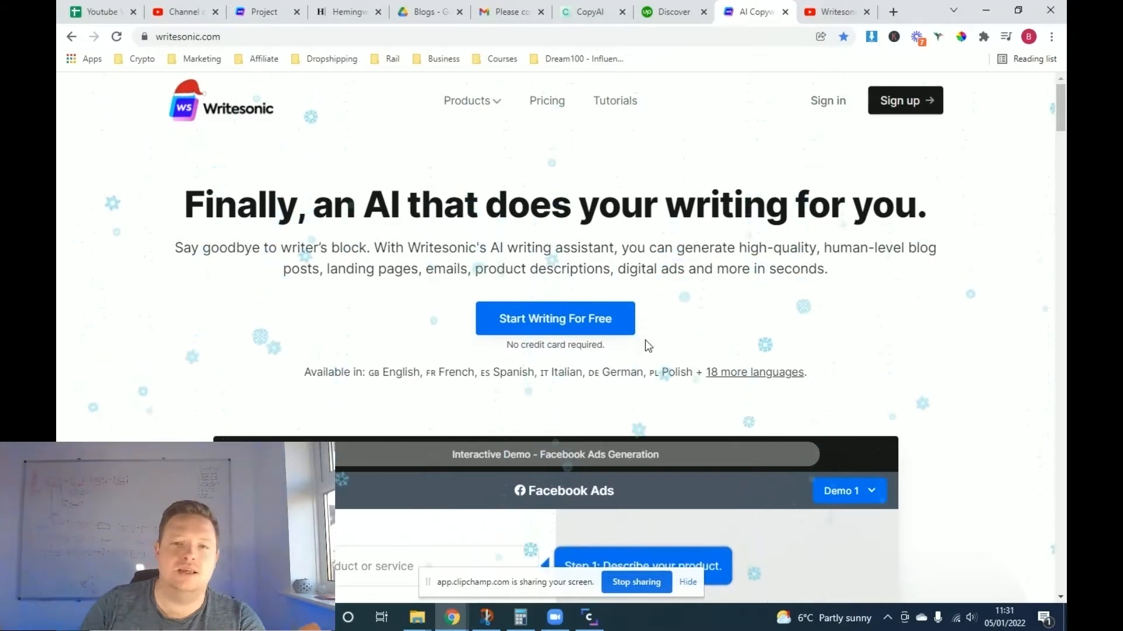
Scroll down through the full template gallery on the New Copy page
scroll("down", 3)
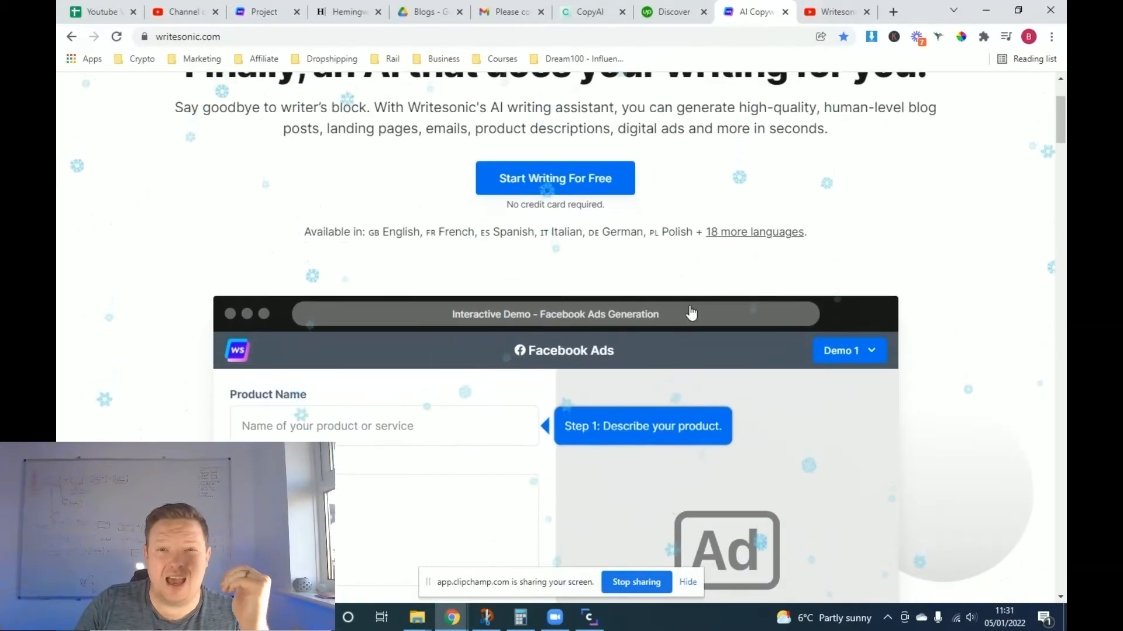
scroll("down", 3)
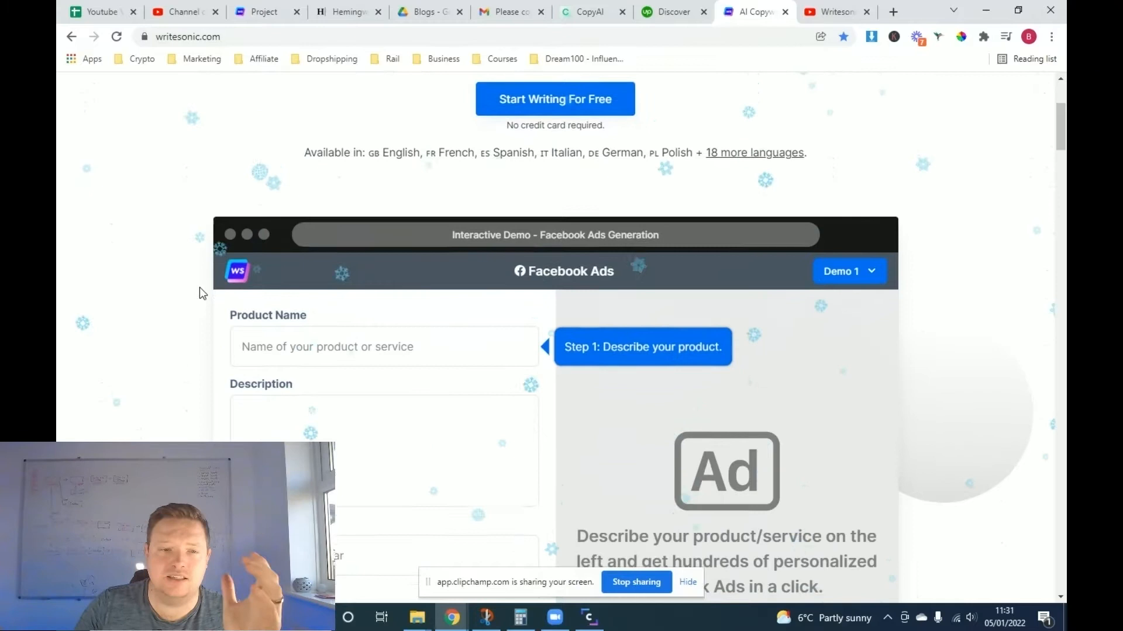
scroll("down", 3)
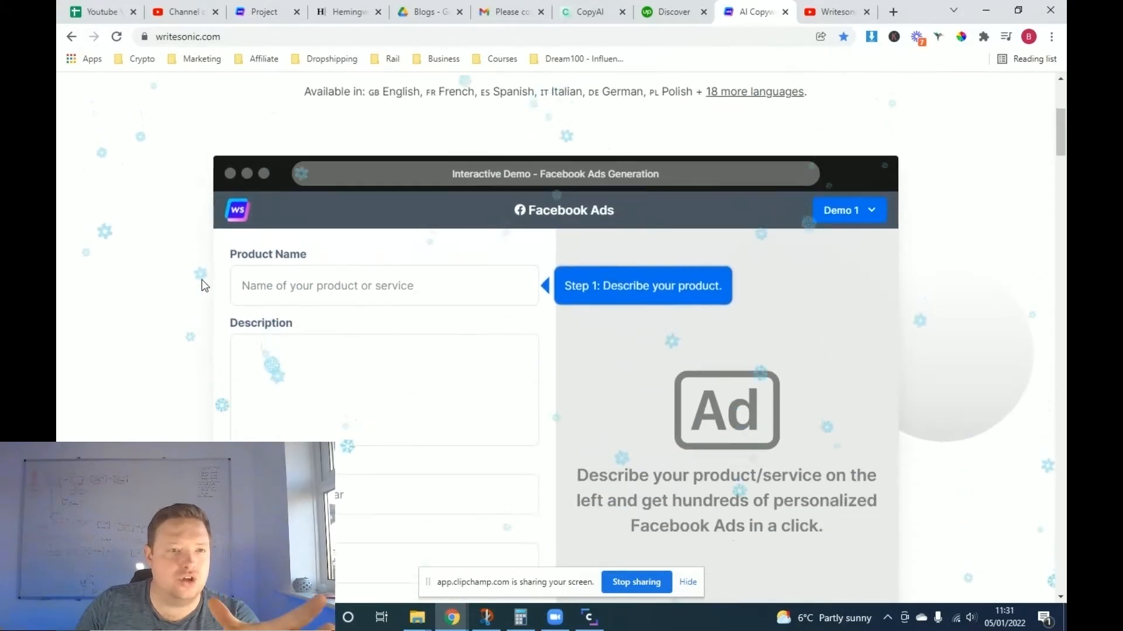
scroll("down", 3)
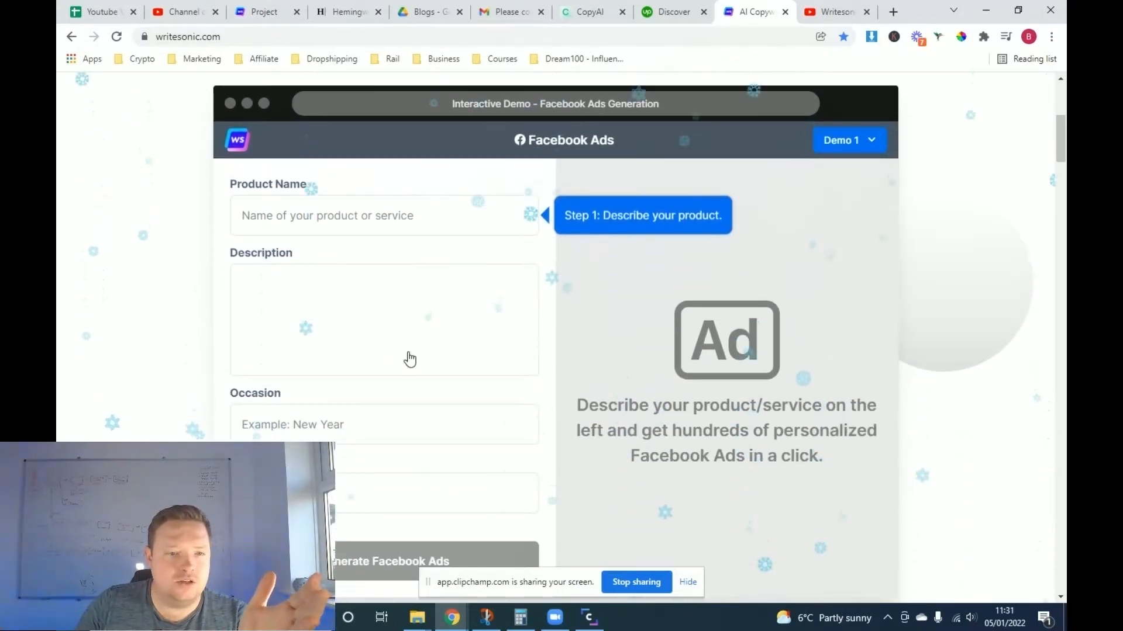
scroll("down", 3)
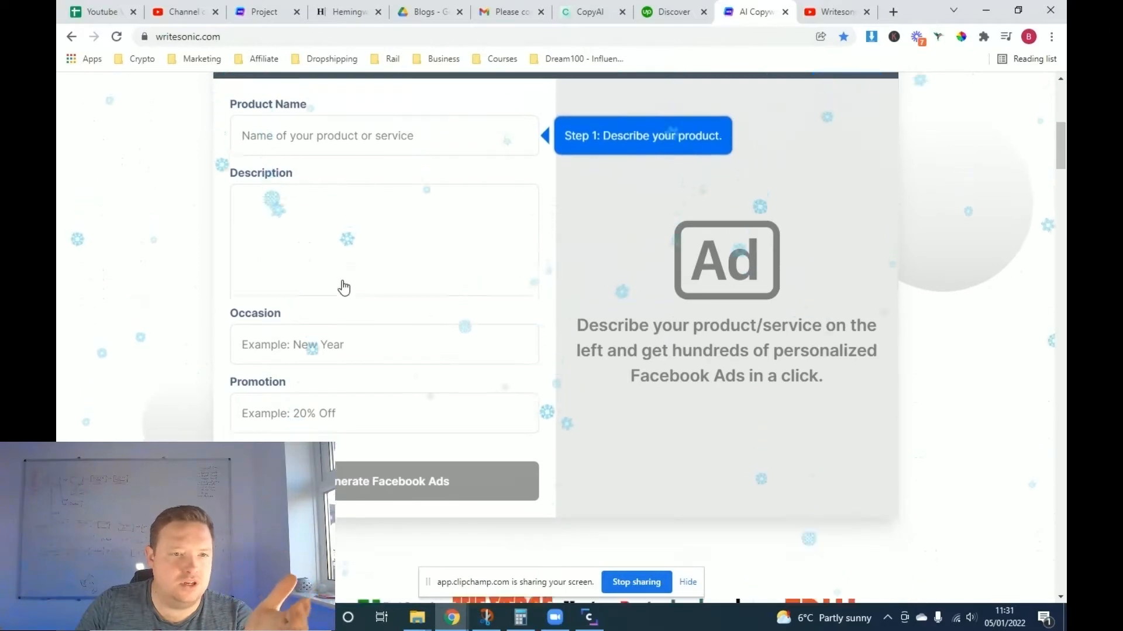
scroll("down", 3)
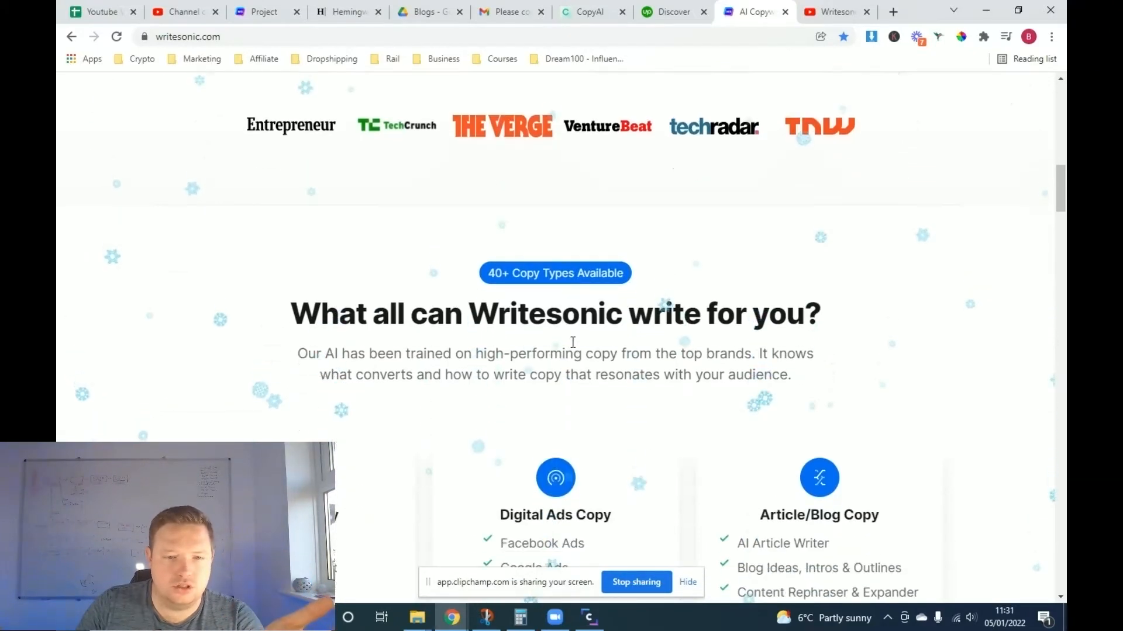
scroll("down", 3)
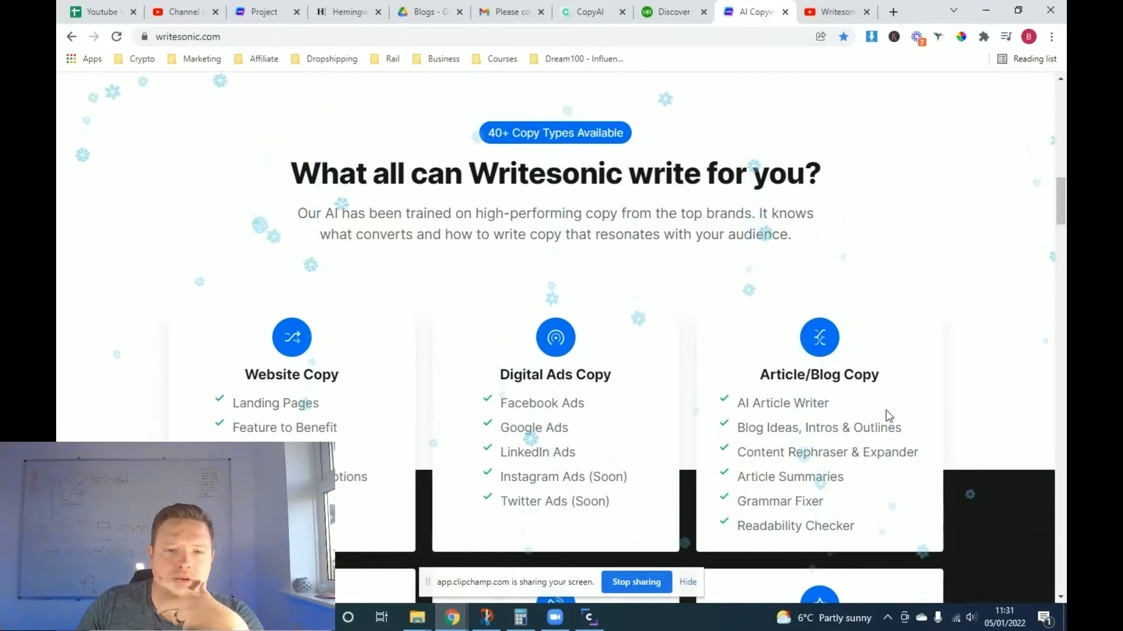
scroll("down", 3)
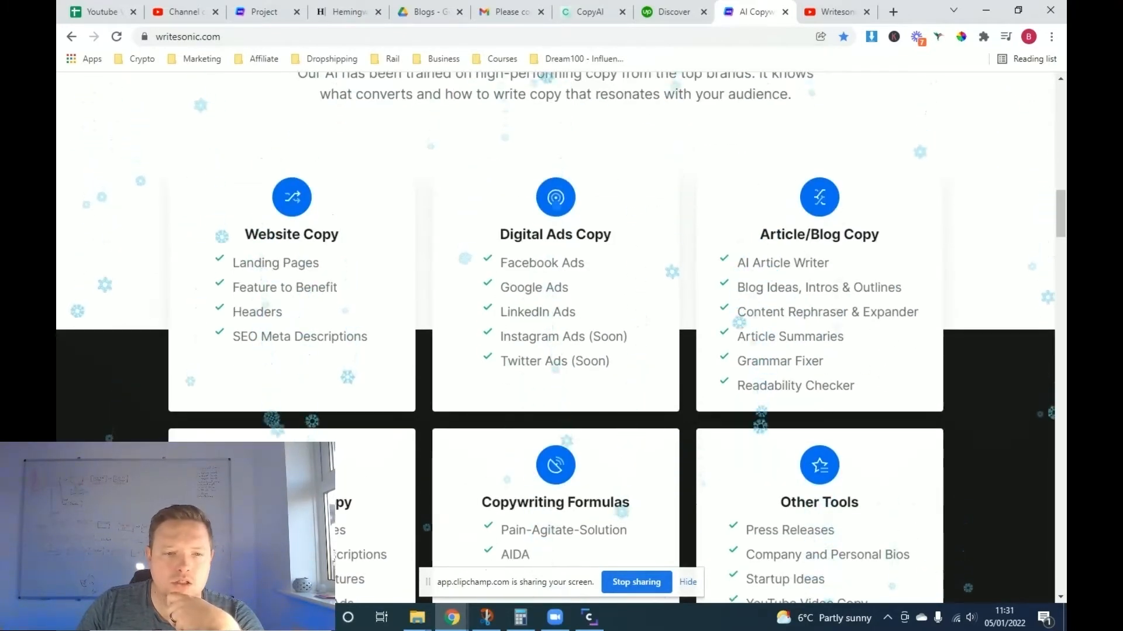
scroll("down", 3)
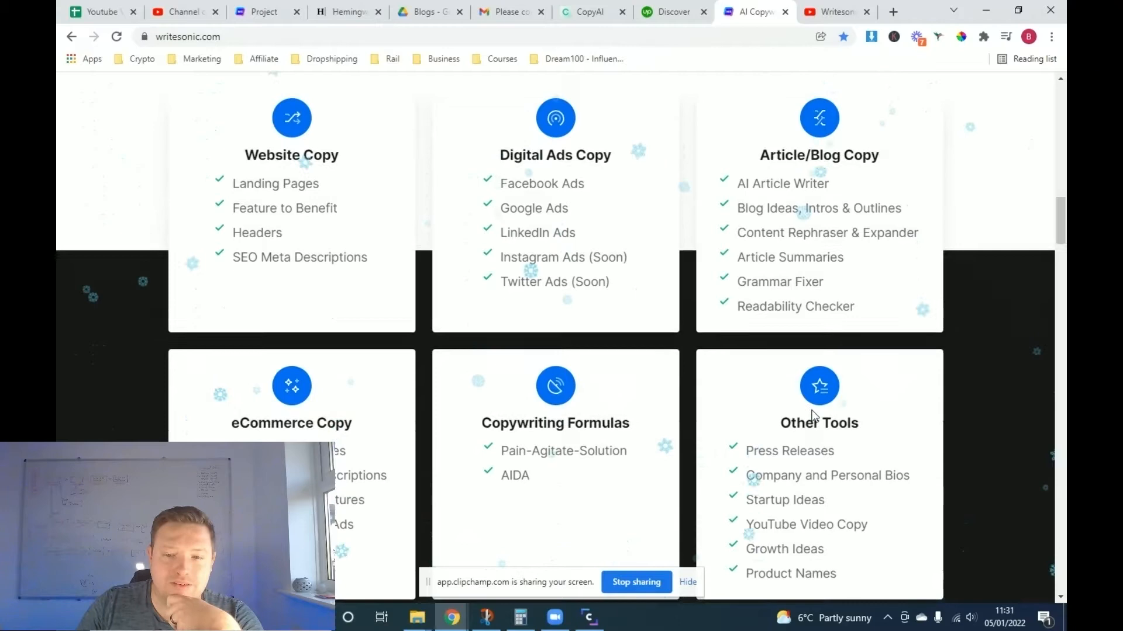
scroll("down", 3)
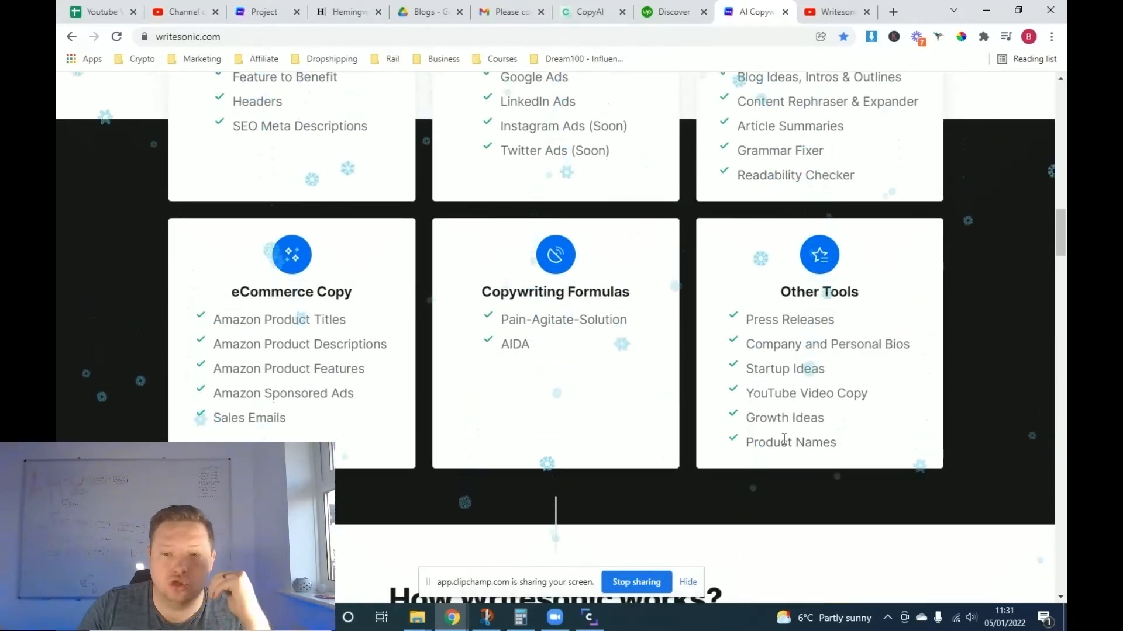
scroll("down", 3)
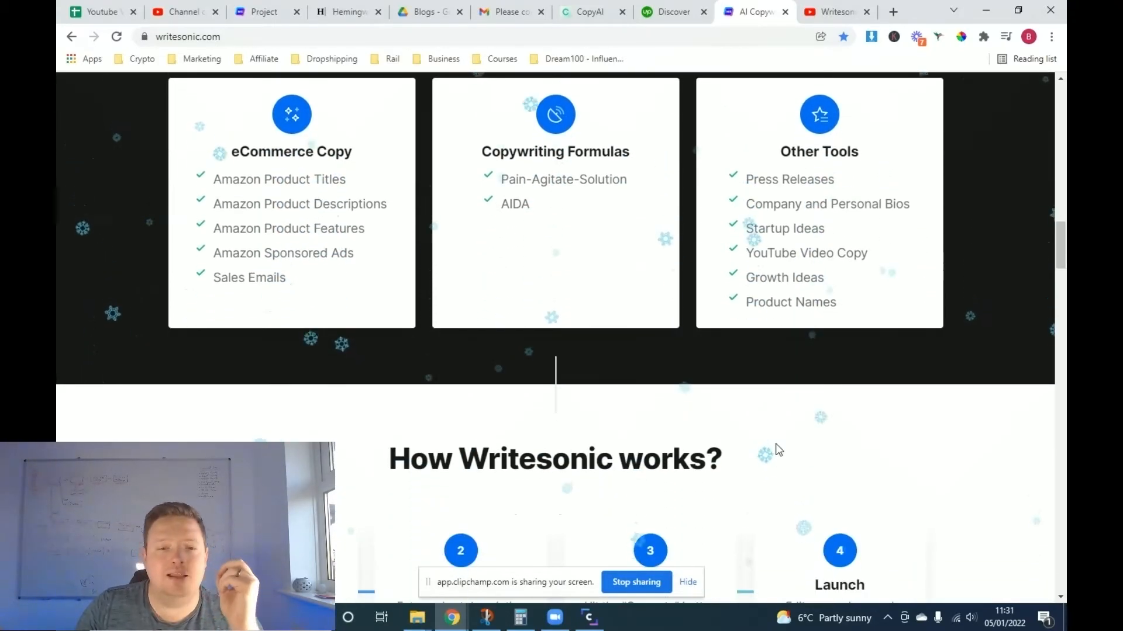
scroll("down", 3)
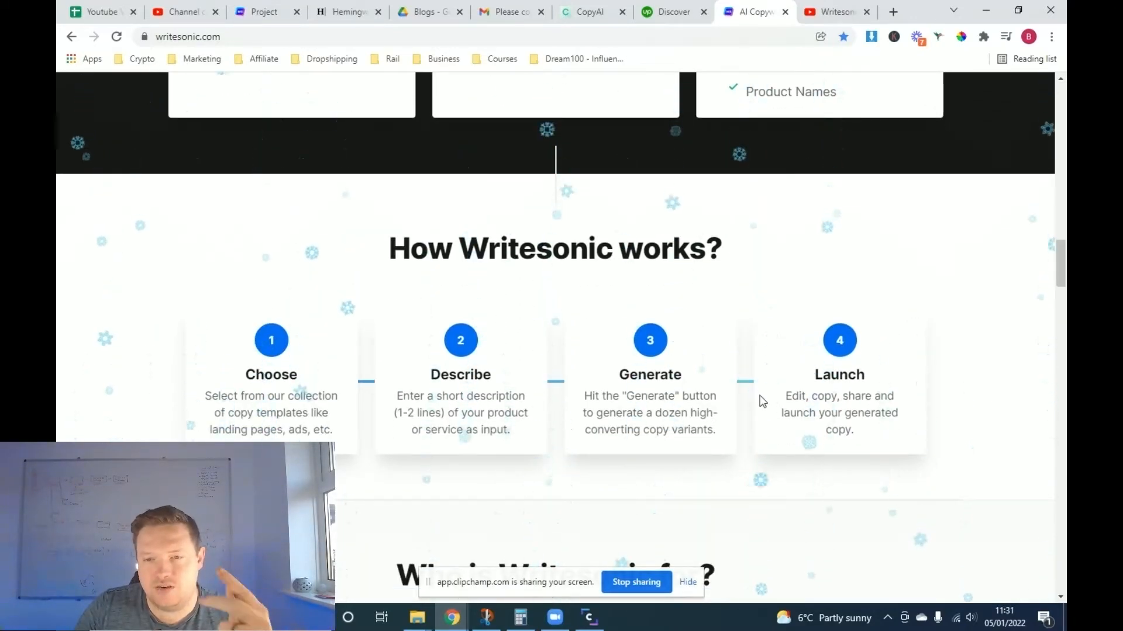
scroll("down", 3)
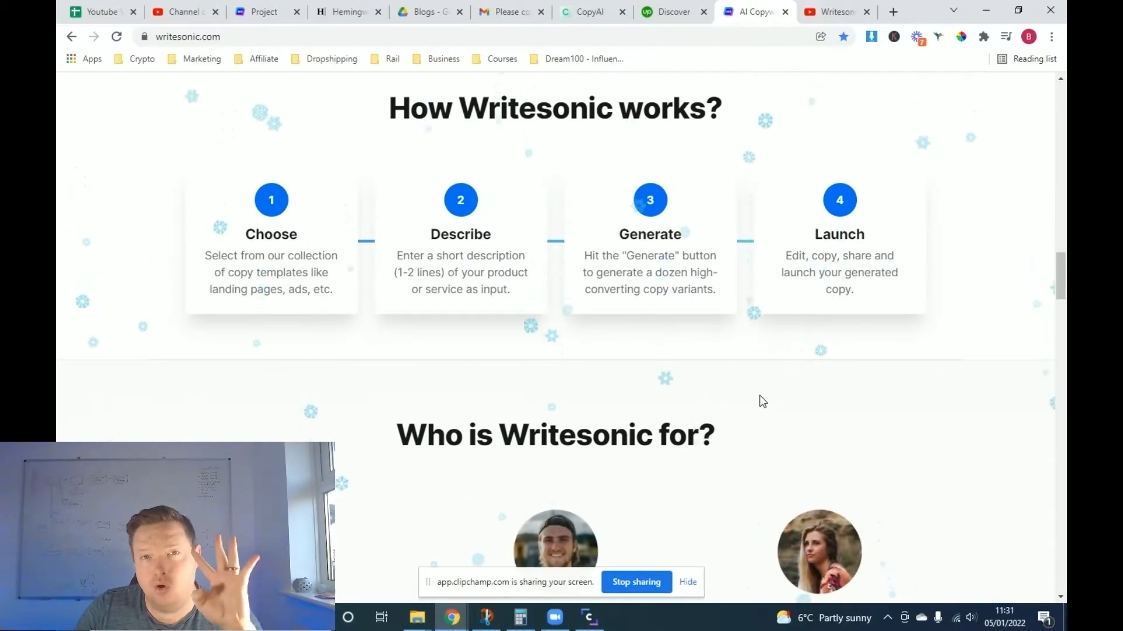
scroll("down", 3)
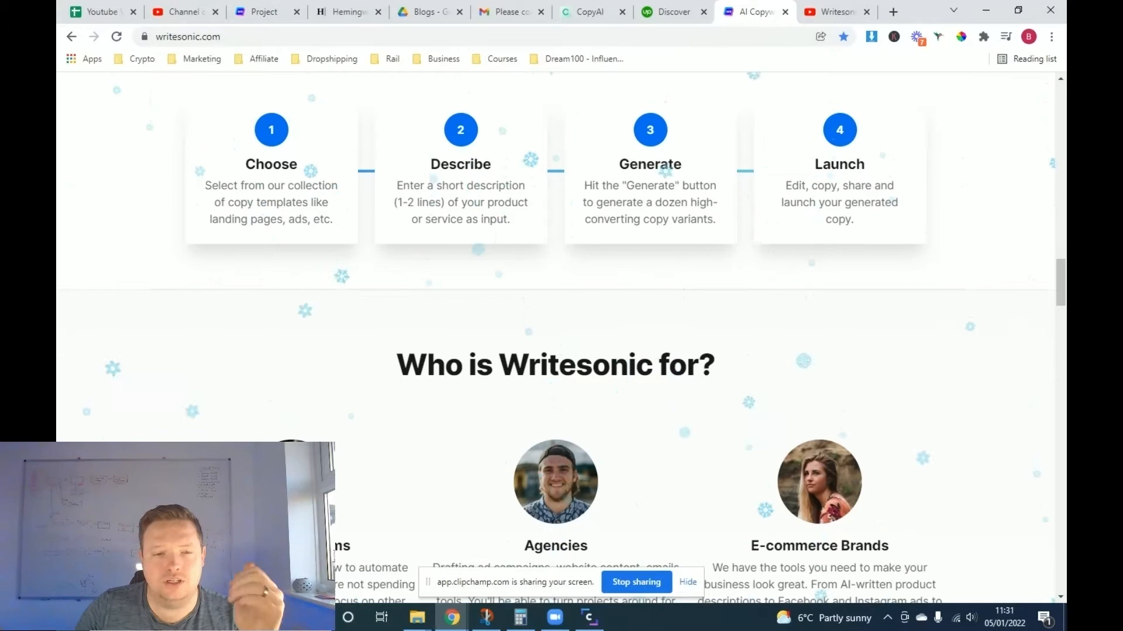
scroll("down", 3)
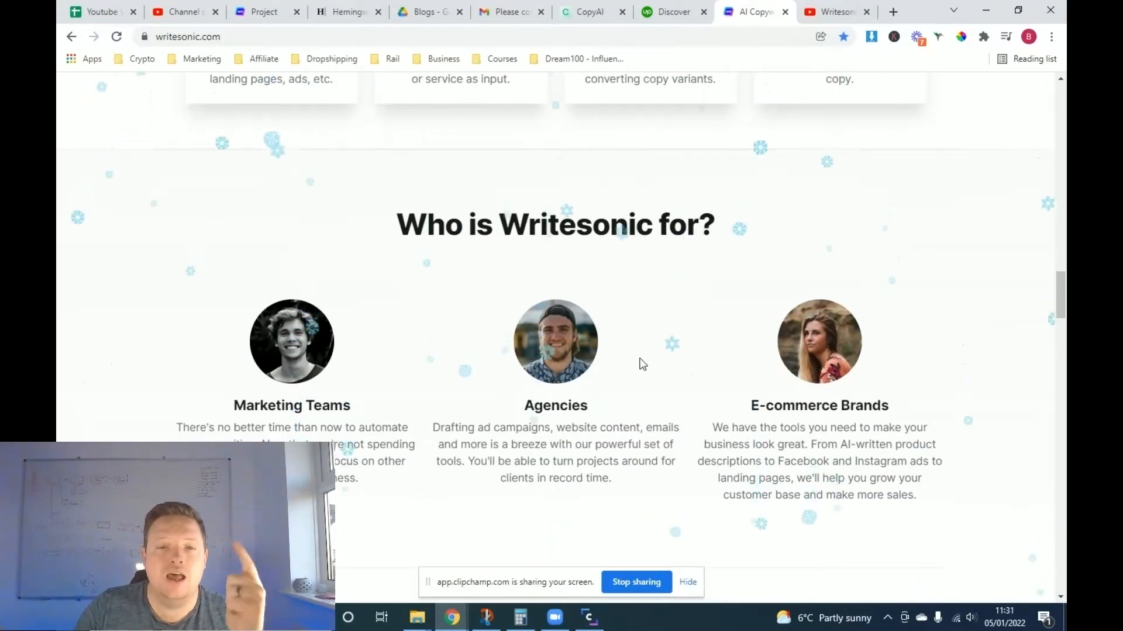
scroll("down", 3)
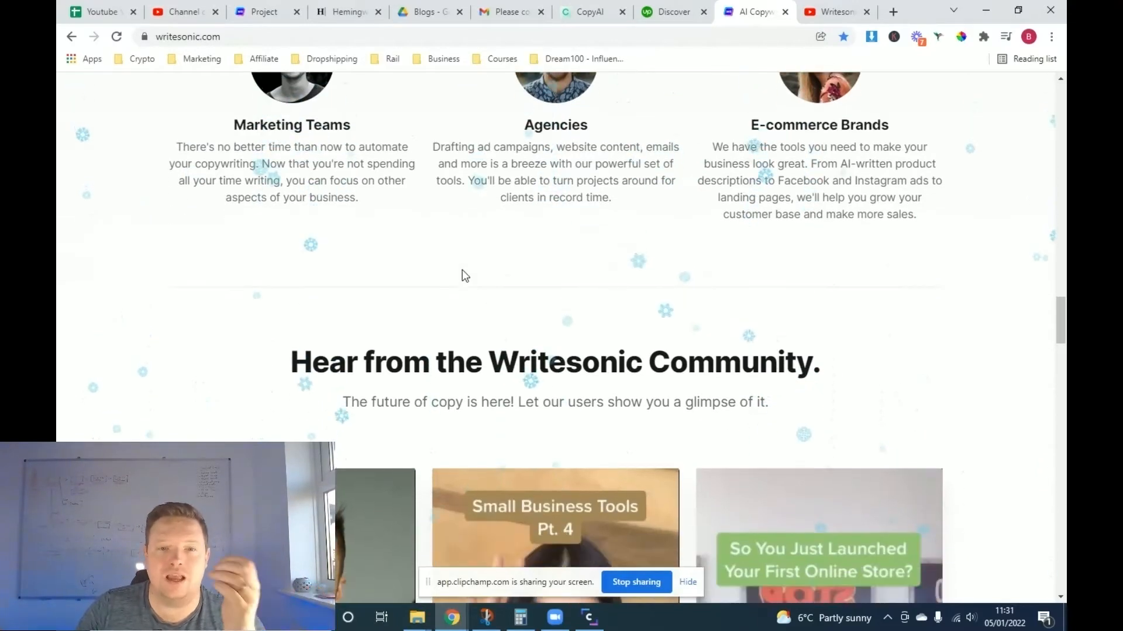
scroll("down", 3)
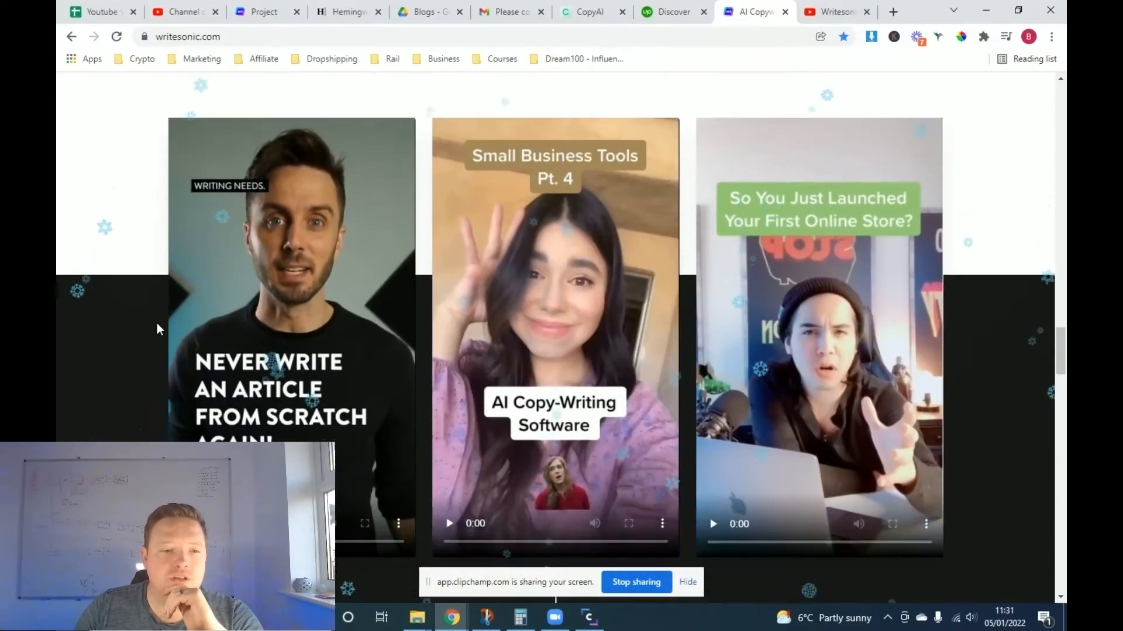
scroll("down", 3)
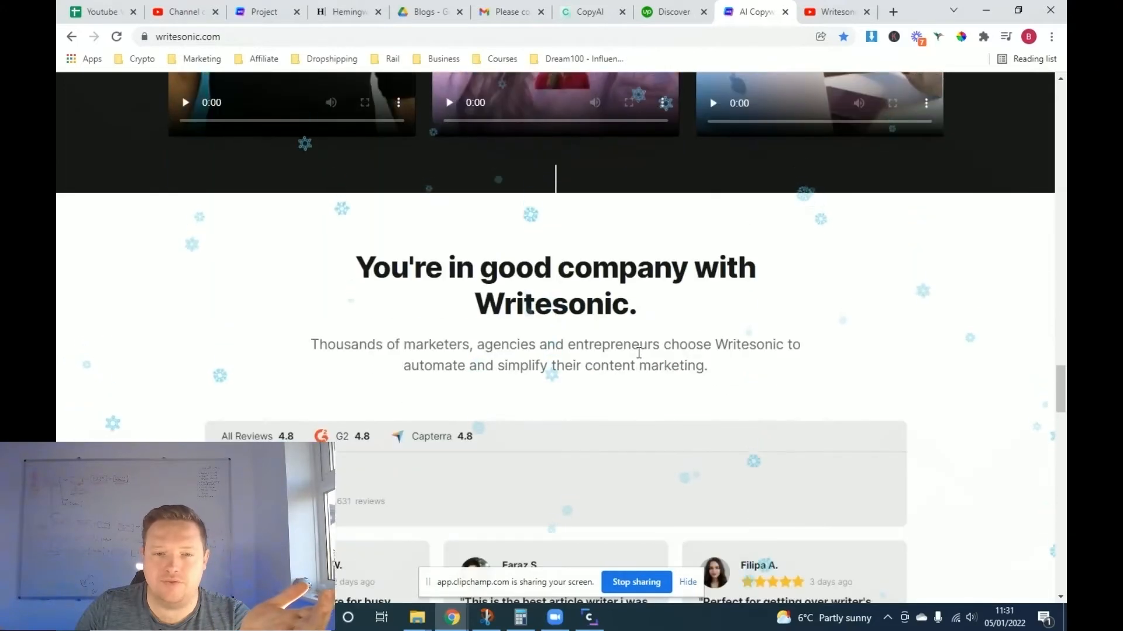
scroll("down", 3)
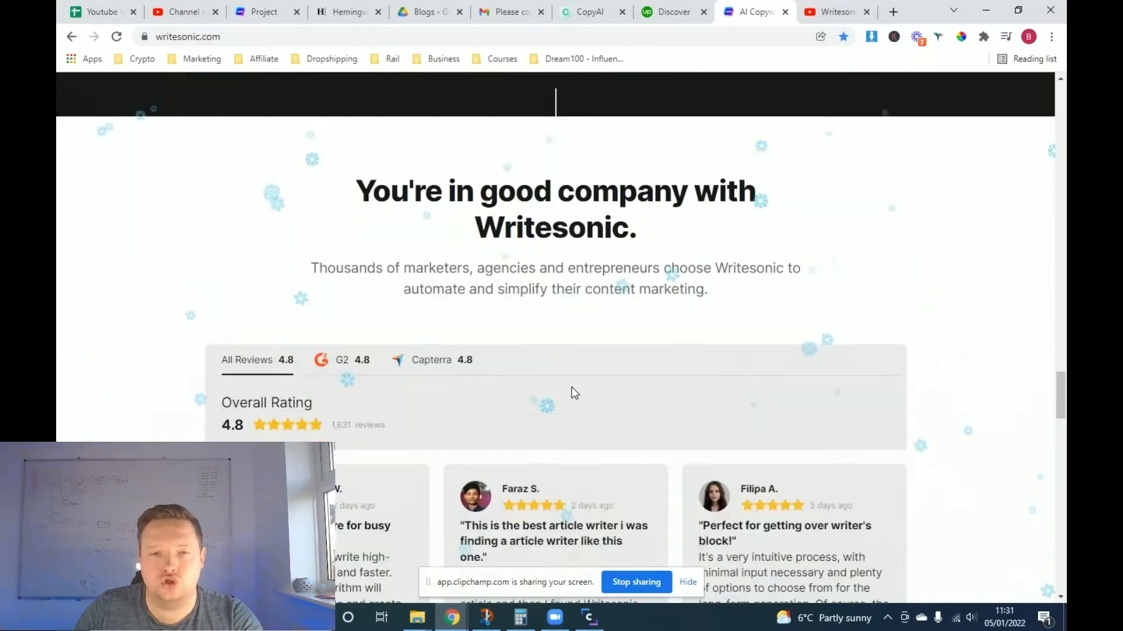
scroll("up", 3)
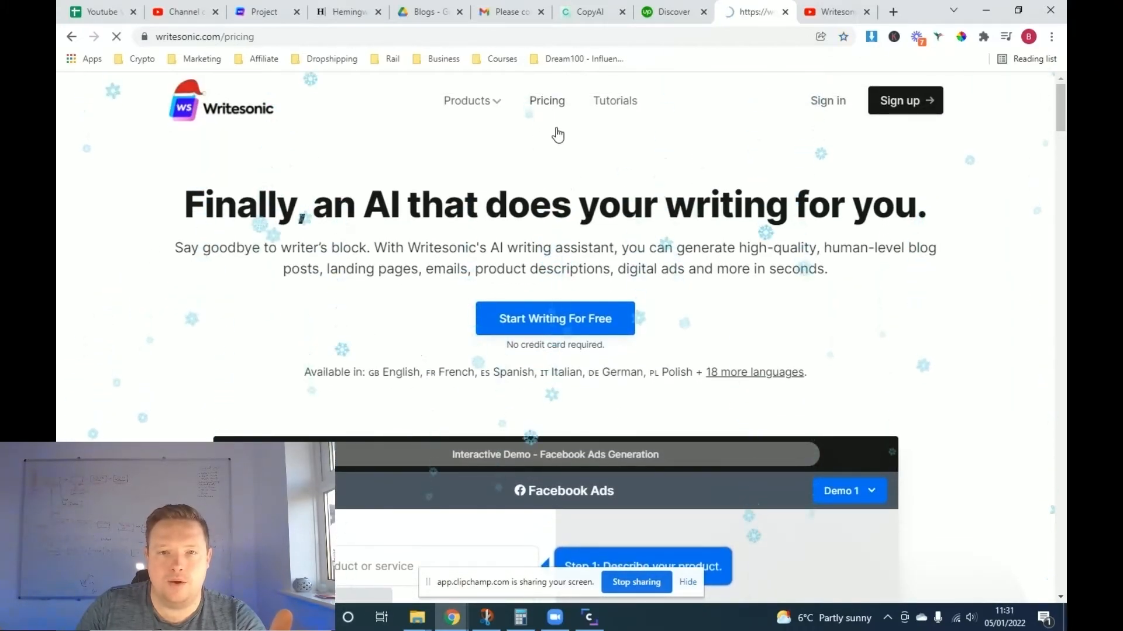
scroll("down", 3)
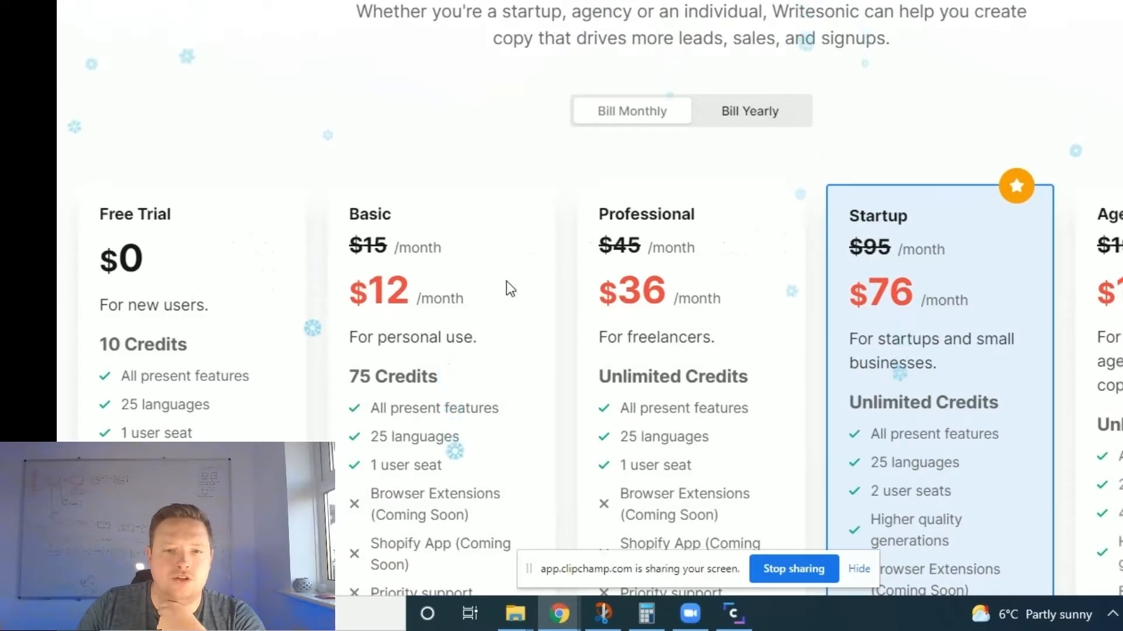
mouse_move(213, 347)
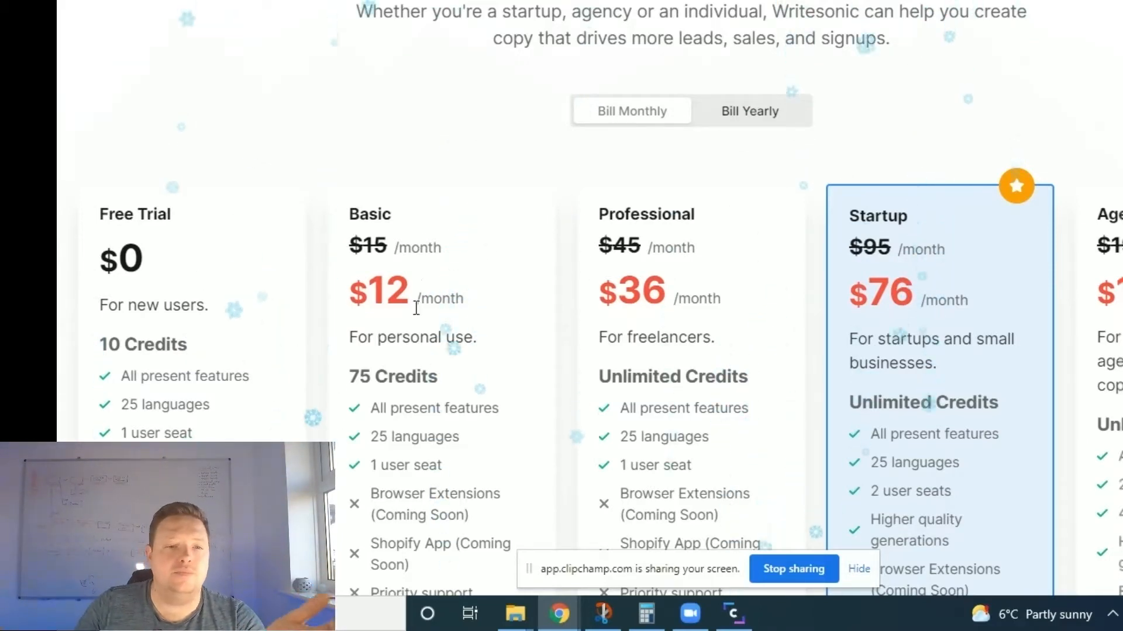
scroll("down", 3)
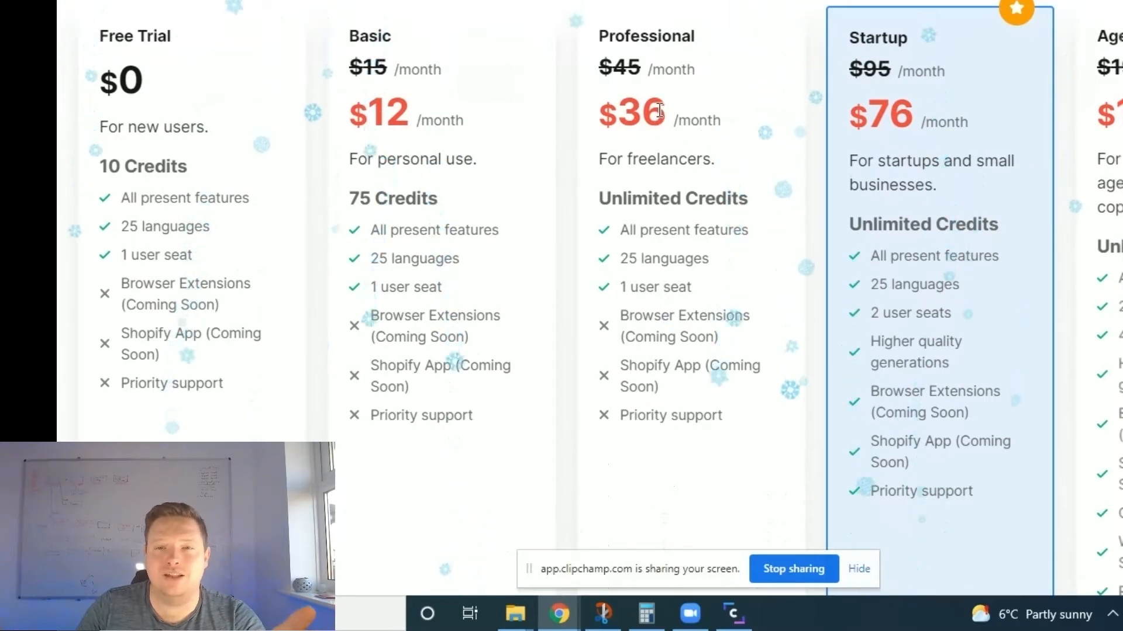
Browse the category chip row and return to showing all templates
double_click(631, 112)
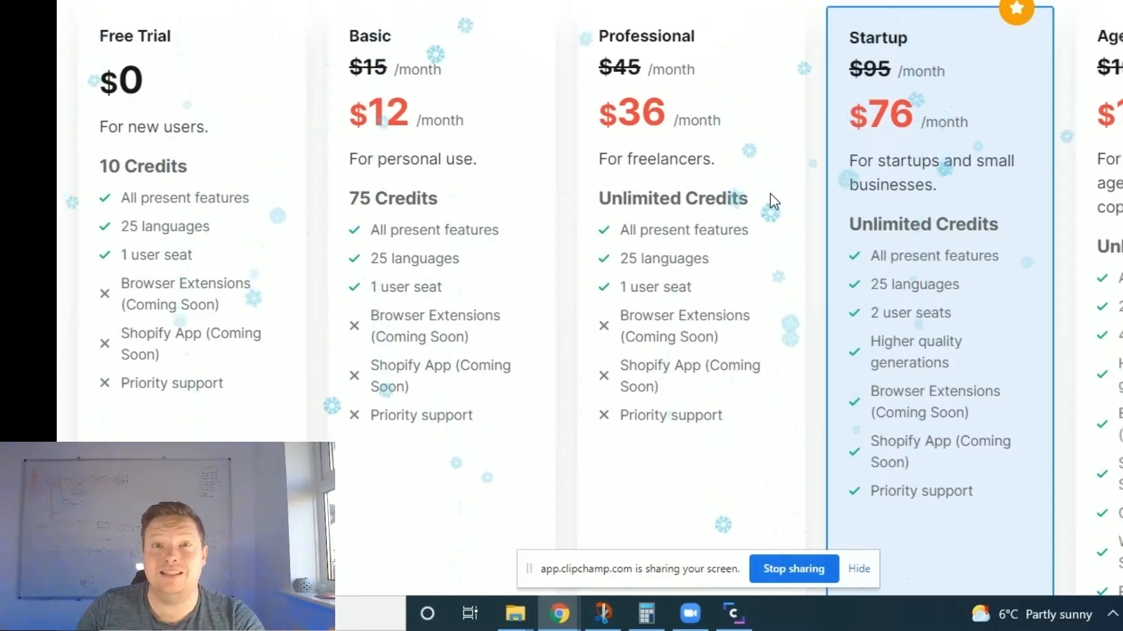
mouse_move(773, 231)
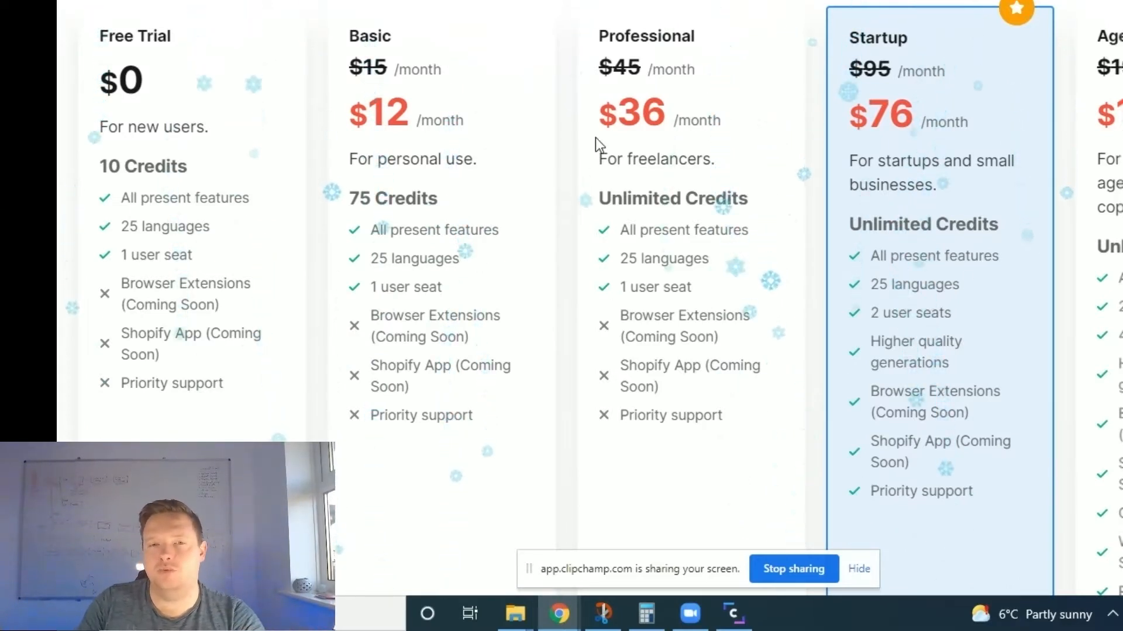
double_click(635, 114)
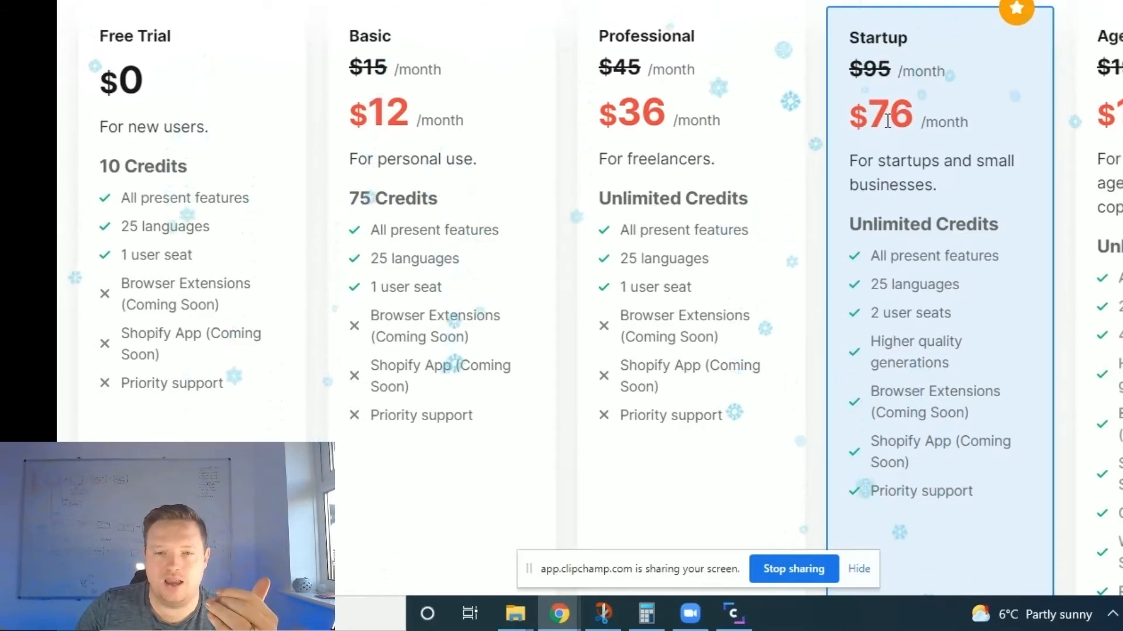
mouse_move(811, 121)
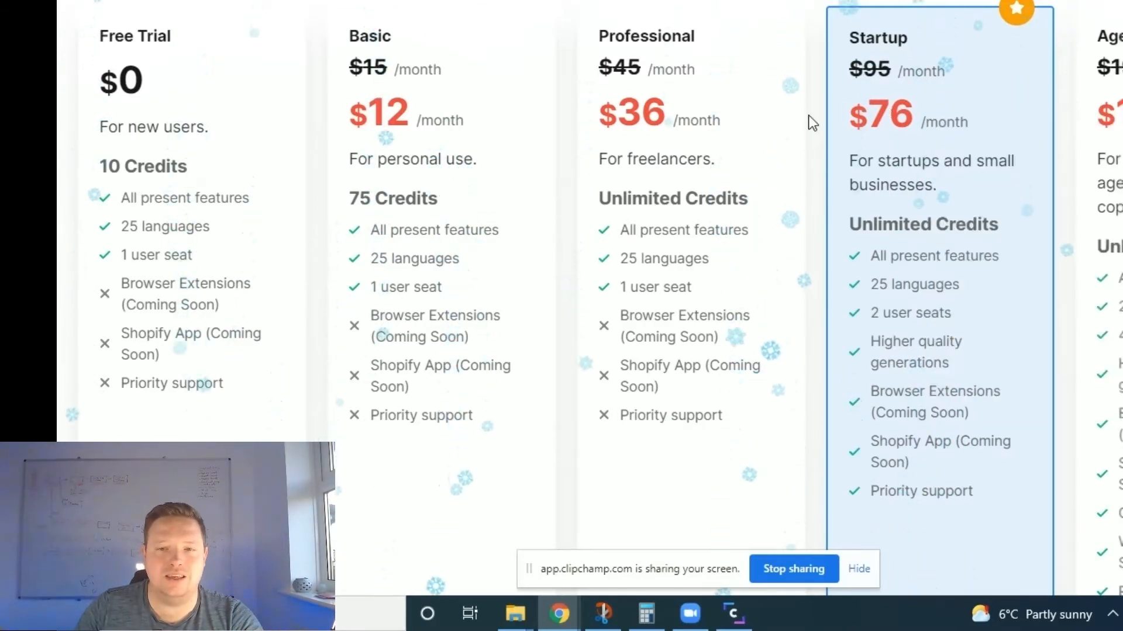
double_click(889, 114)
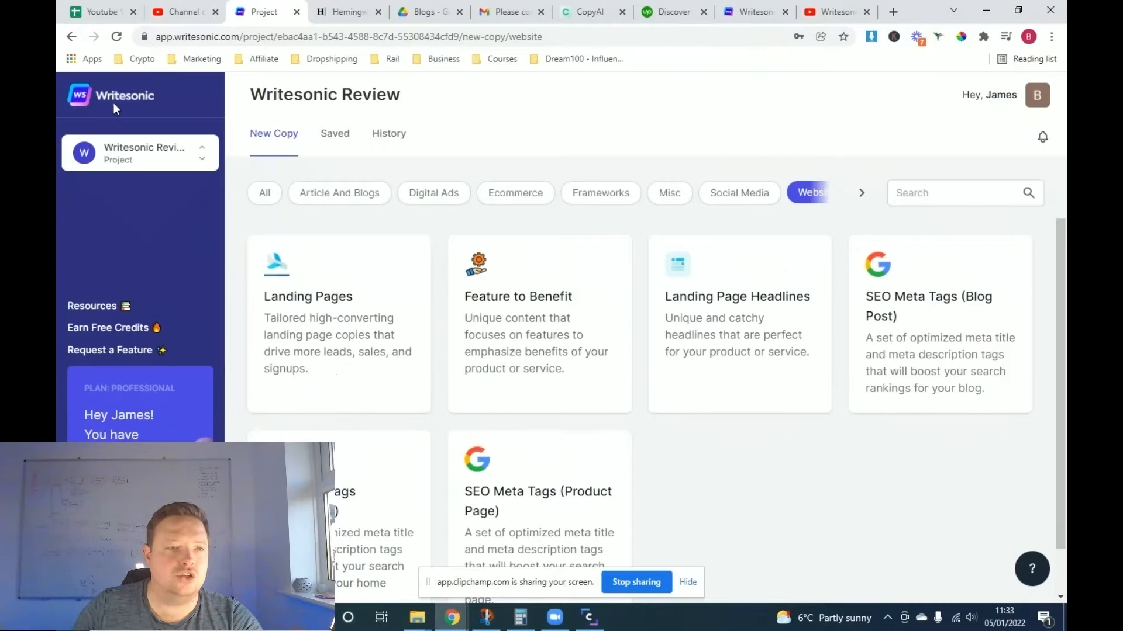
mouse_move(331, 252)
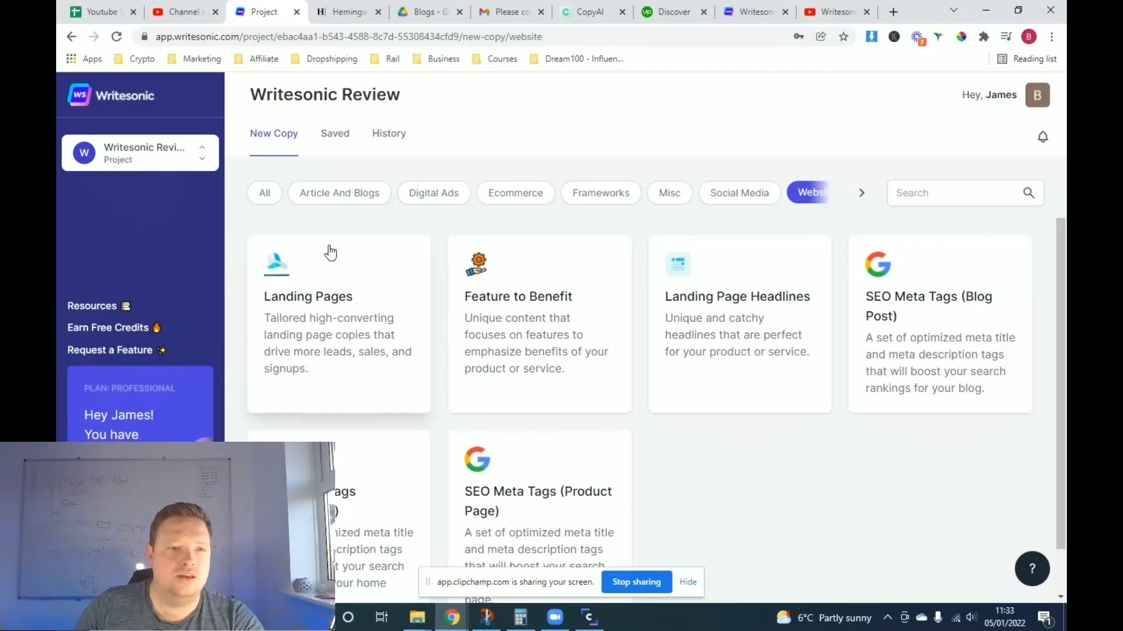
left_click(264, 193)
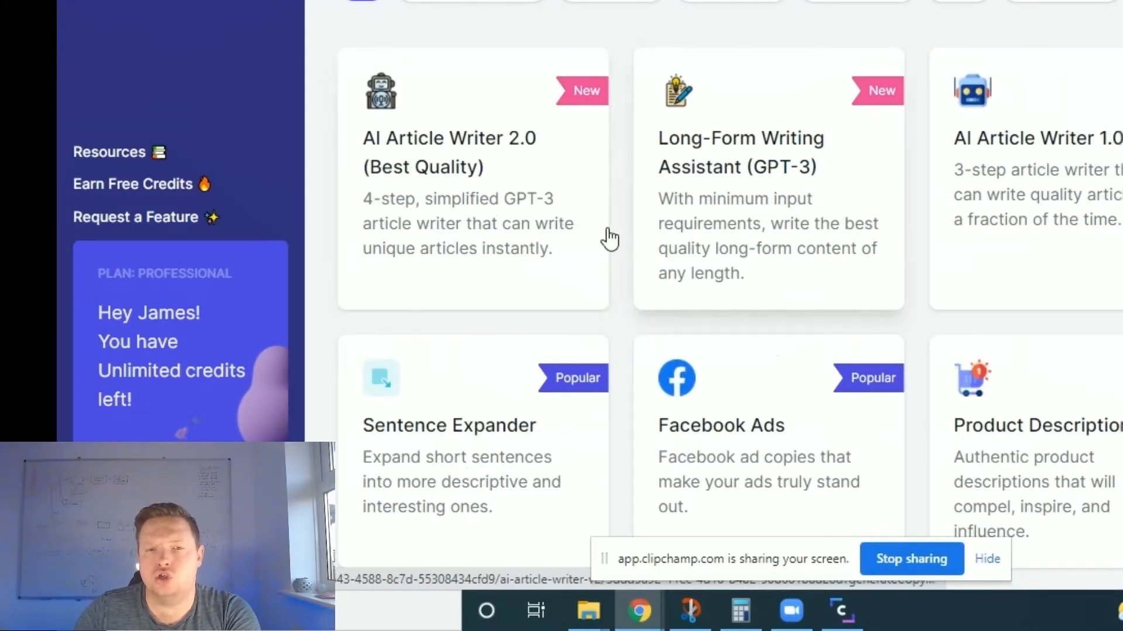
mouse_move(588, 219)
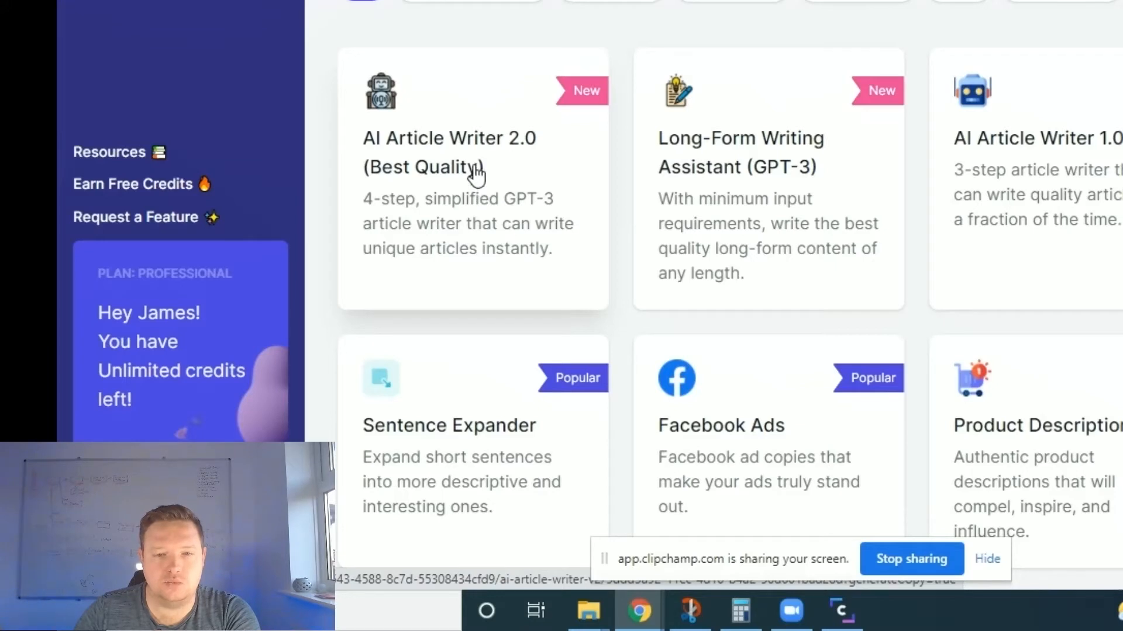
mouse_move(517, 193)
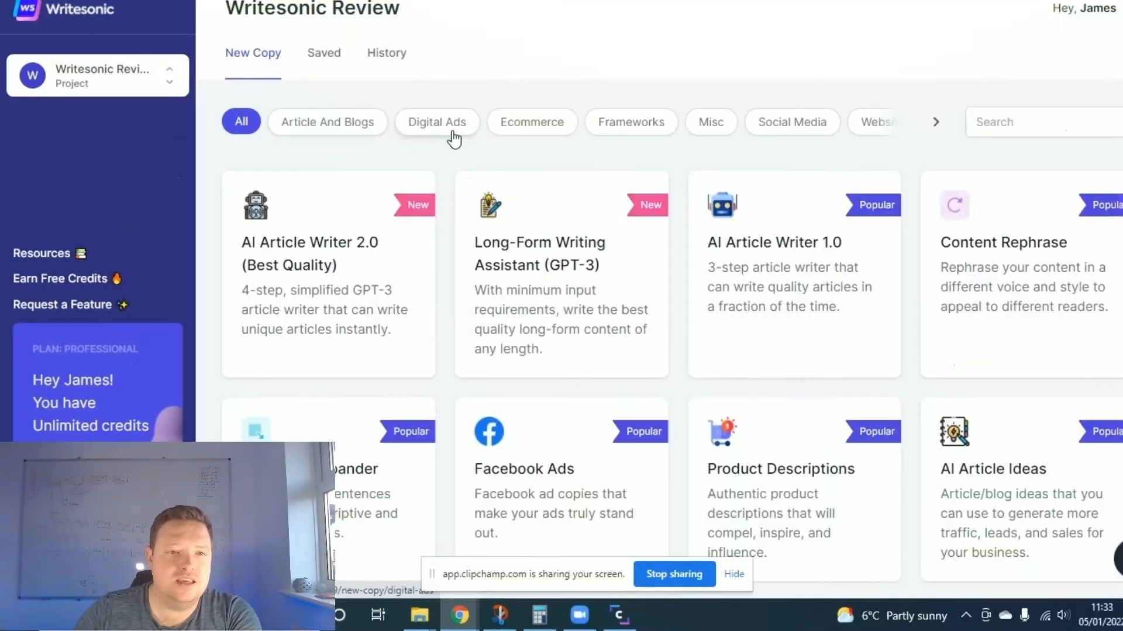
mouse_move(327, 122)
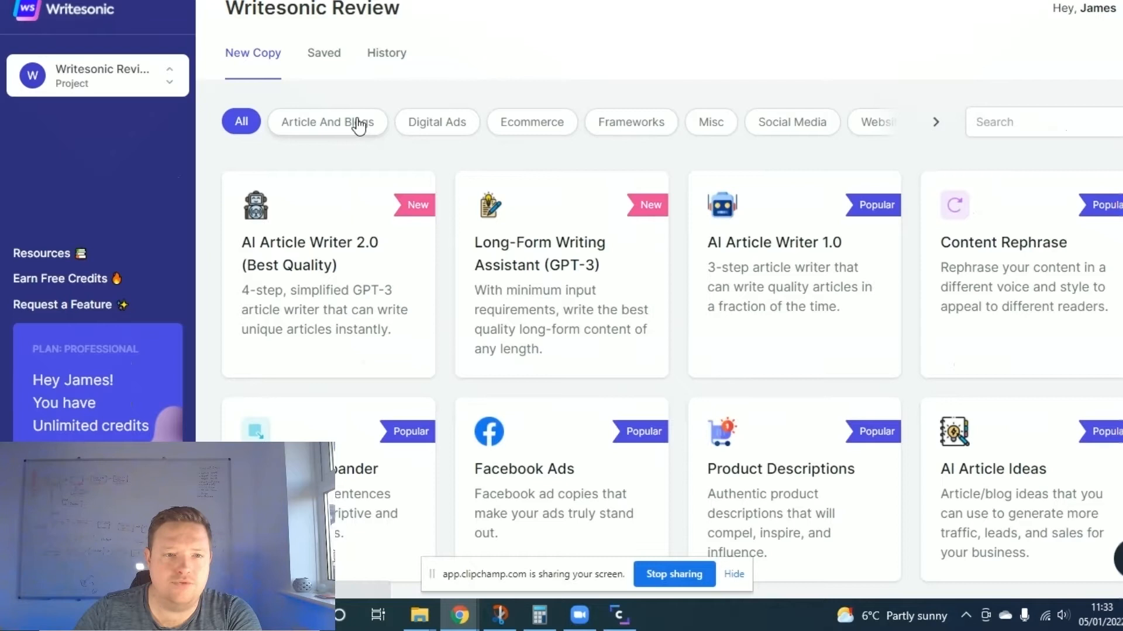
Filter the gallery by Article And Blogs, Digital Ads, Ecommerce, then Frameworks
left_click(328, 122)
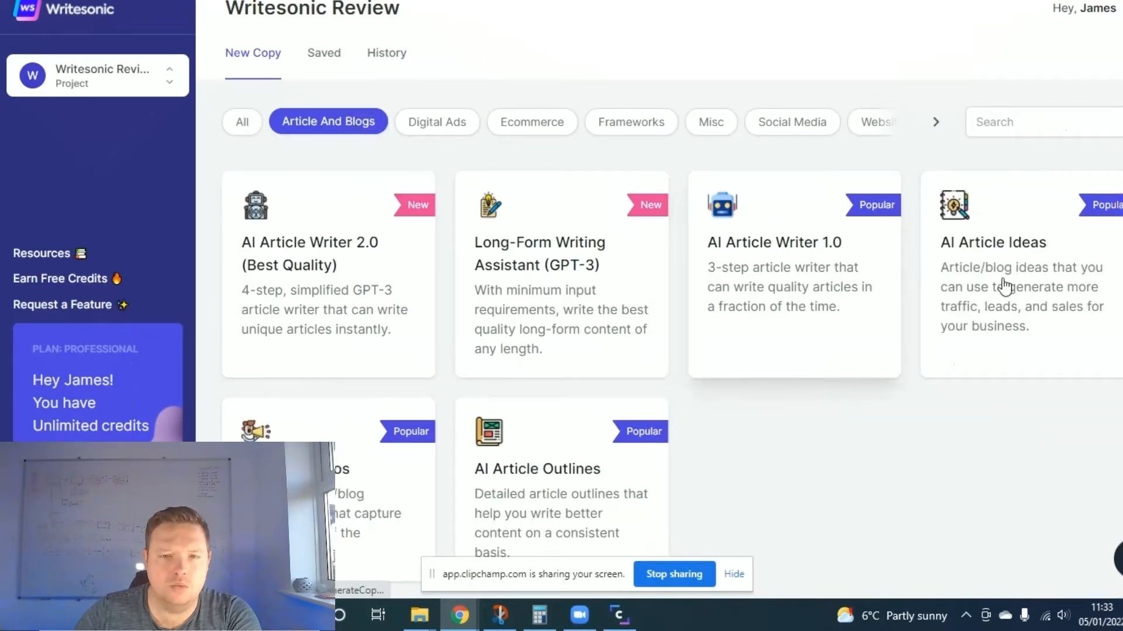
mouse_move(340, 214)
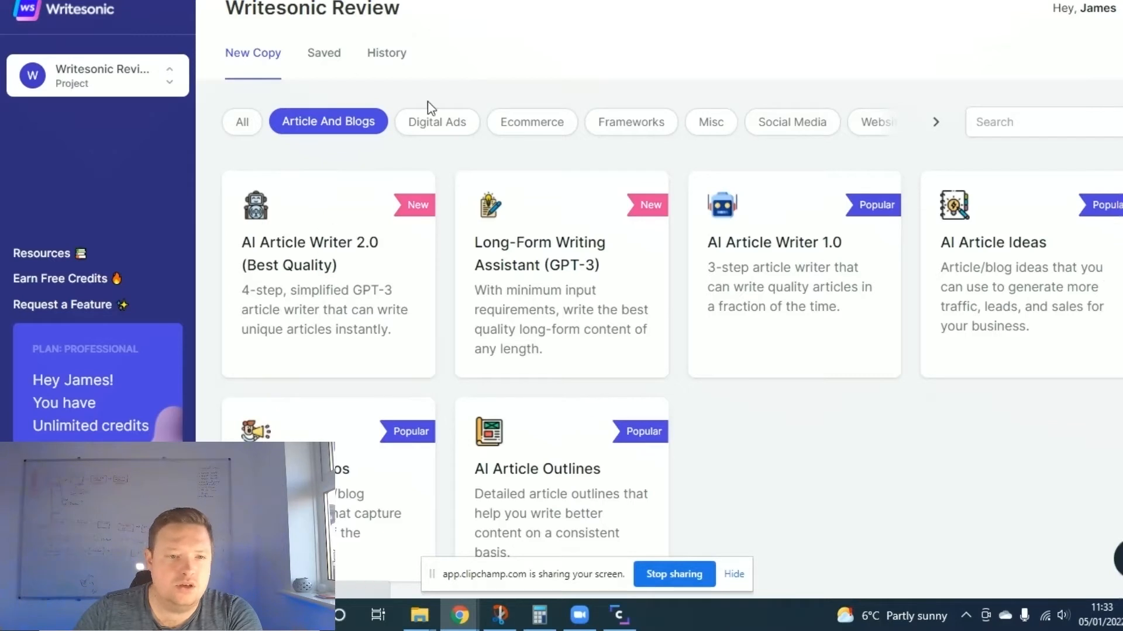
left_click(437, 121)
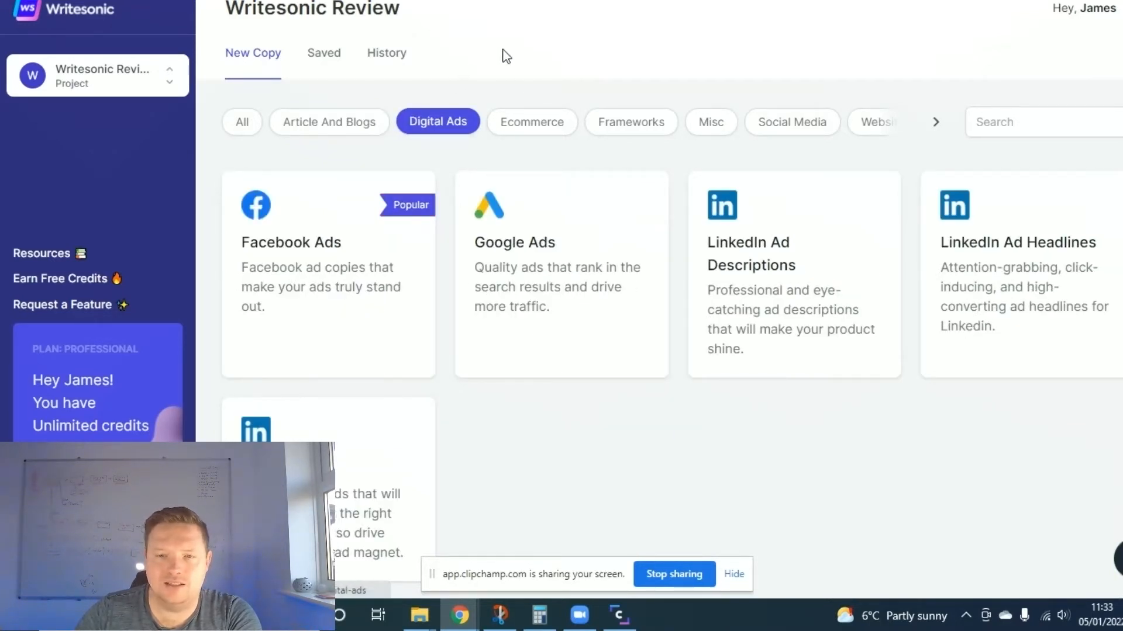
left_click(532, 121)
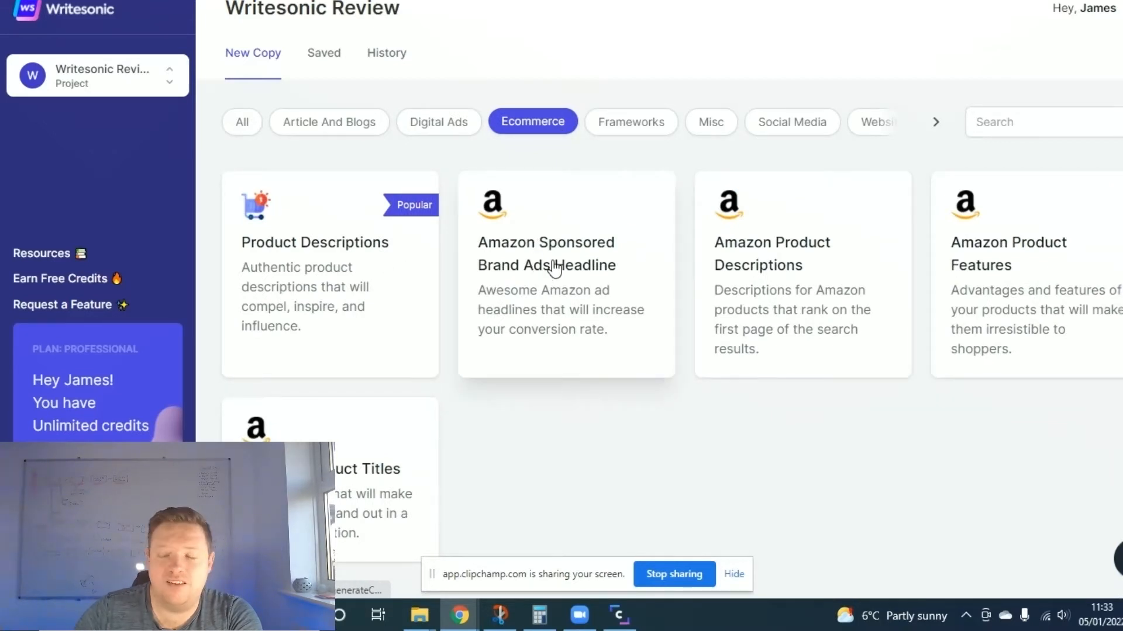
left_click(631, 121)
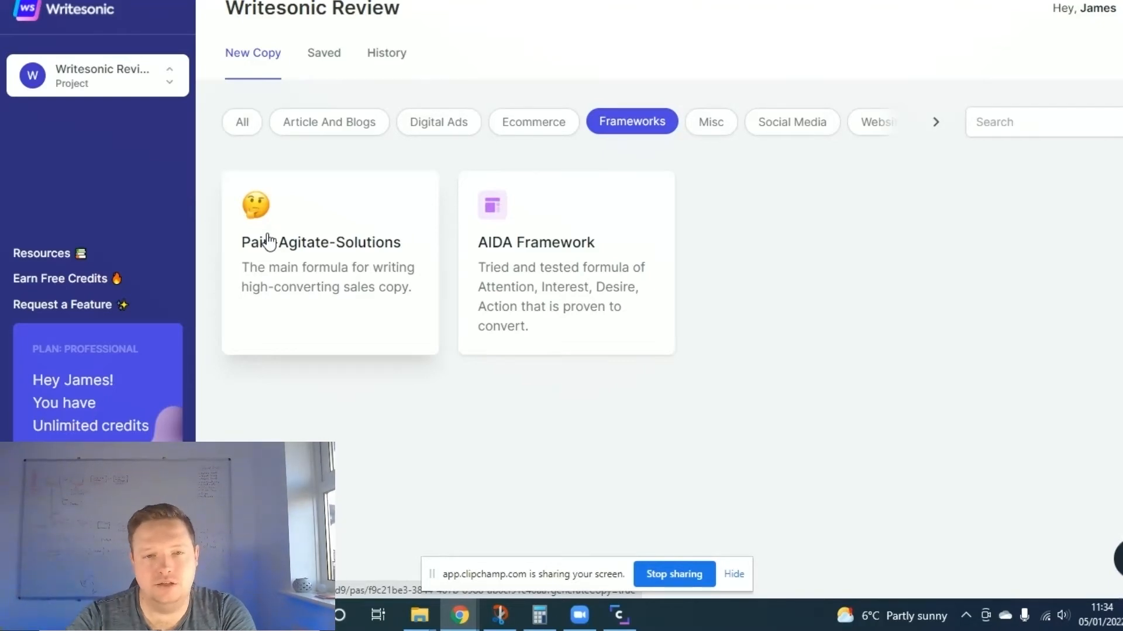
mouse_move(691, 245)
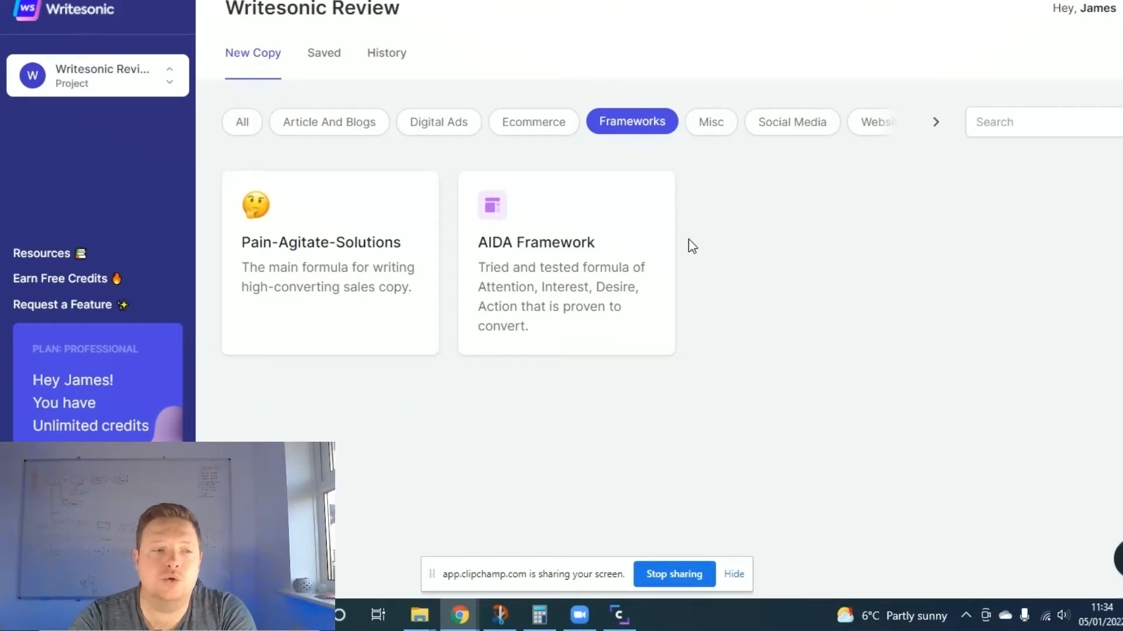
mouse_move(700, 172)
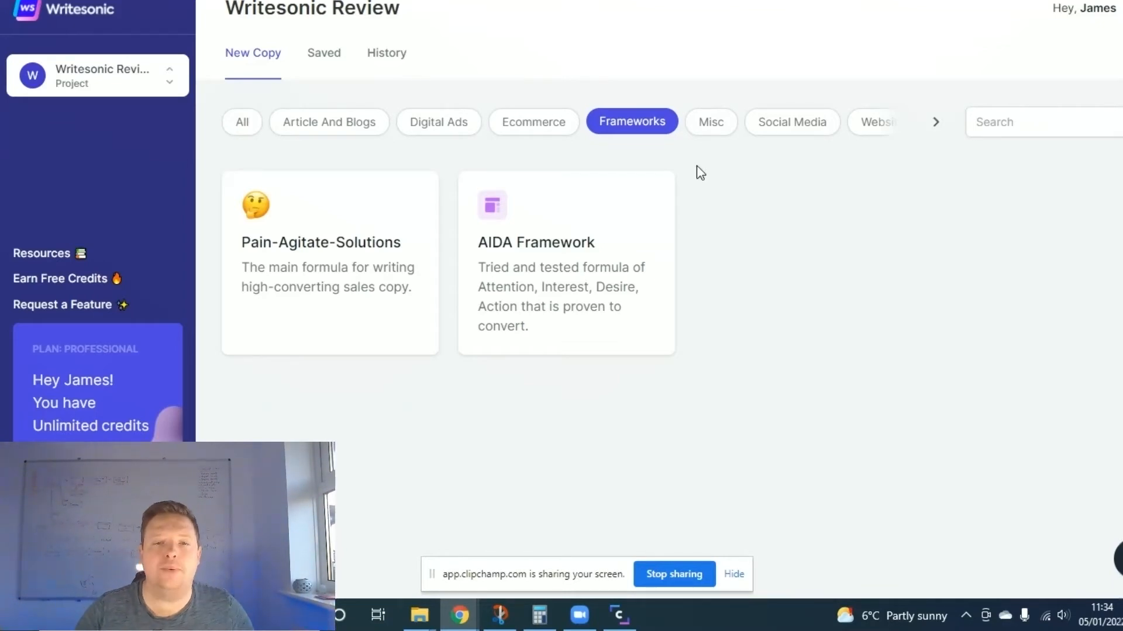
Filter the gallery by Misc, Social Media, Website, then Writing templates
left_click(710, 121)
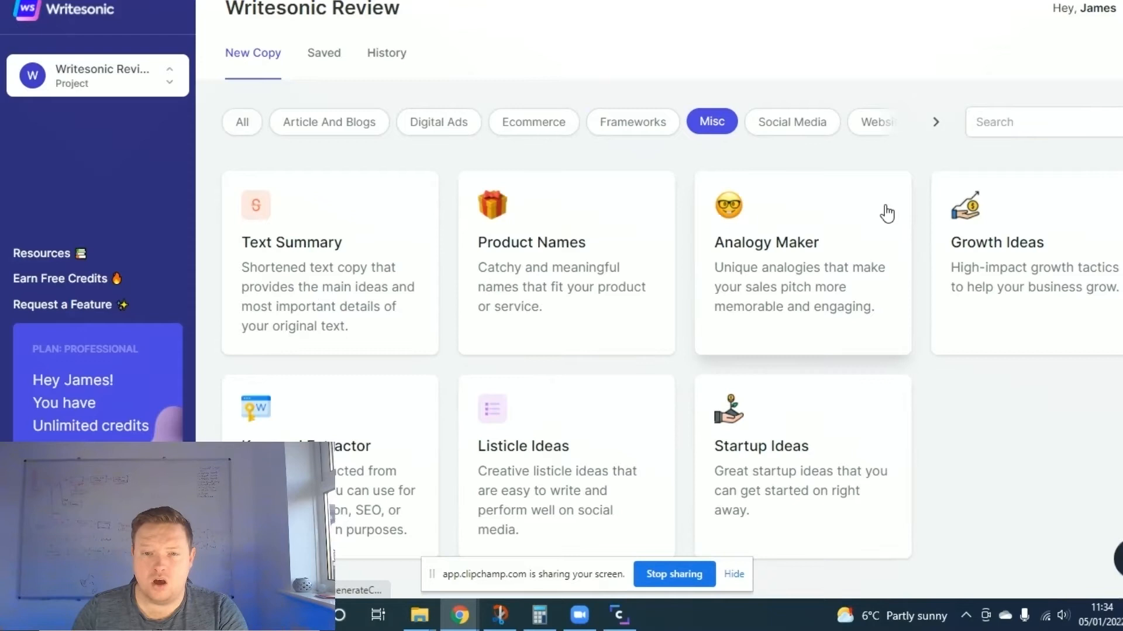
mouse_move(552, 398)
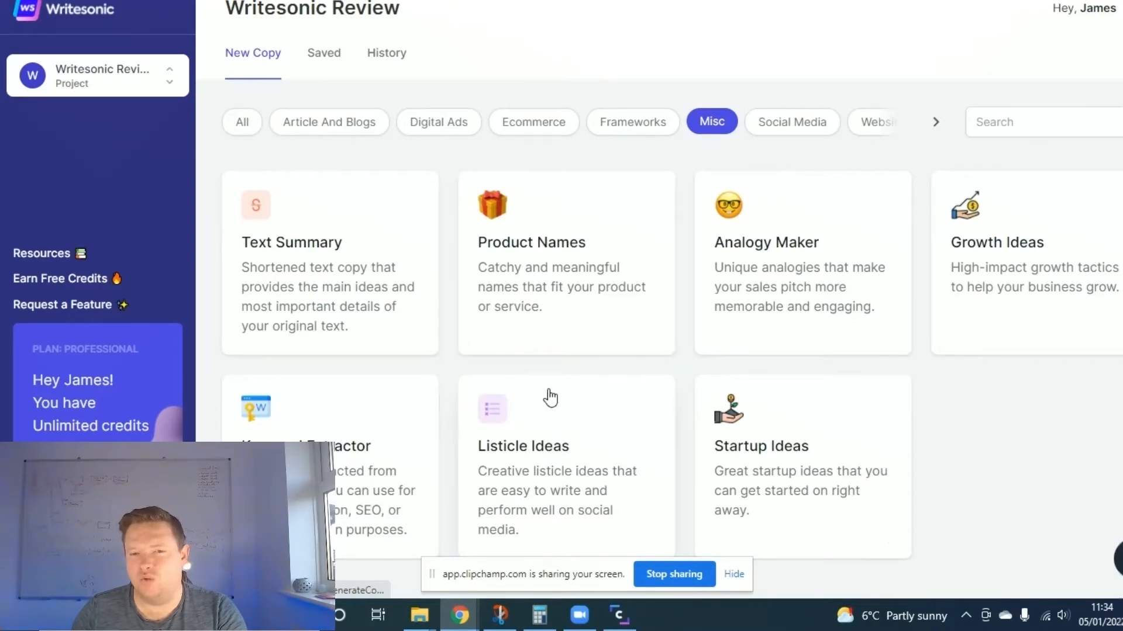
left_click(791, 121)
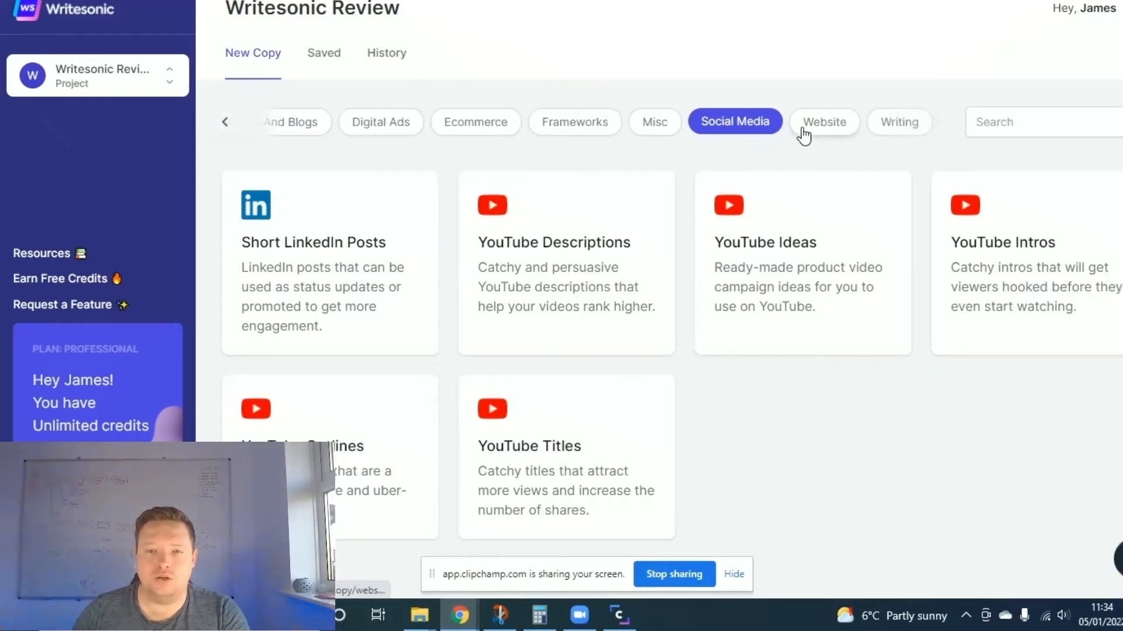
left_click(823, 121)
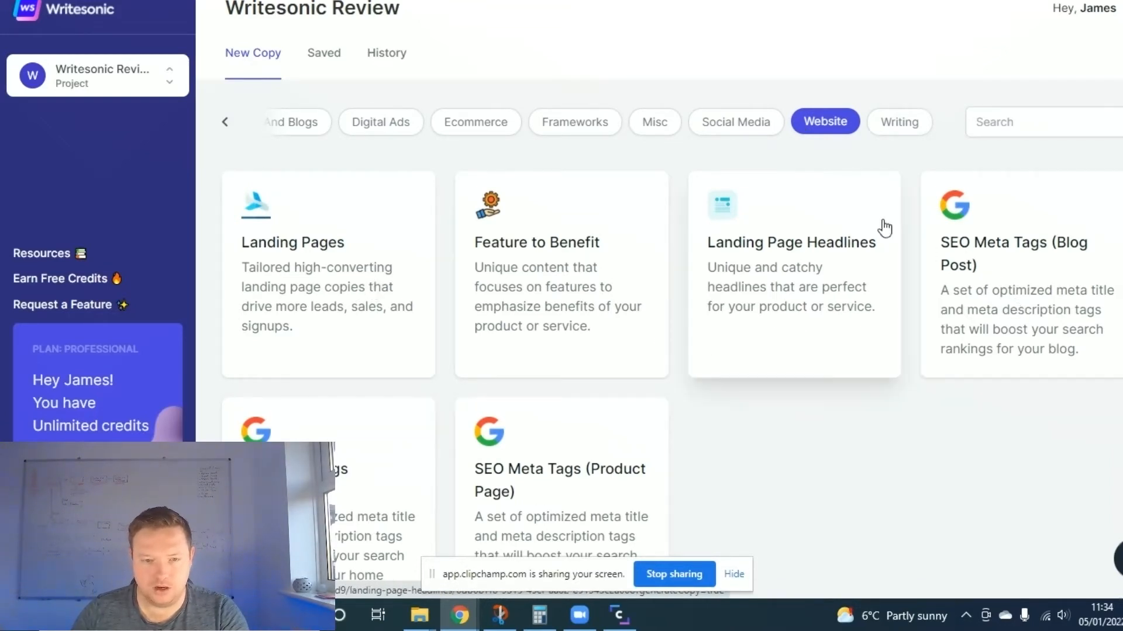
left_click(899, 121)
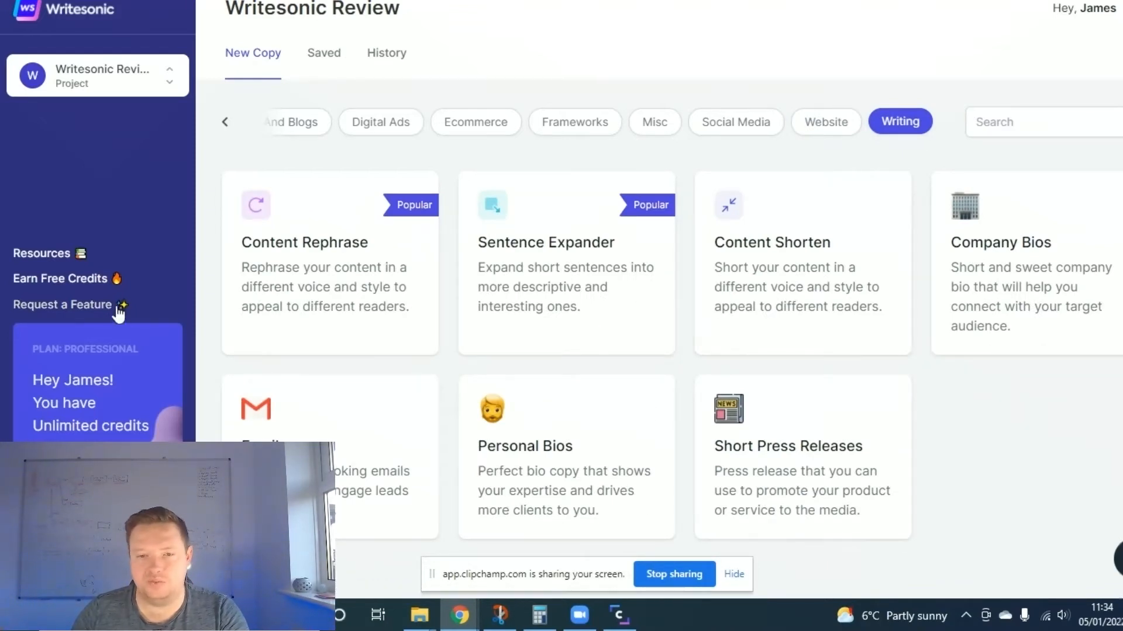
Show all categories, then narrow back to the Article And Blogs templates
left_click(225, 122)
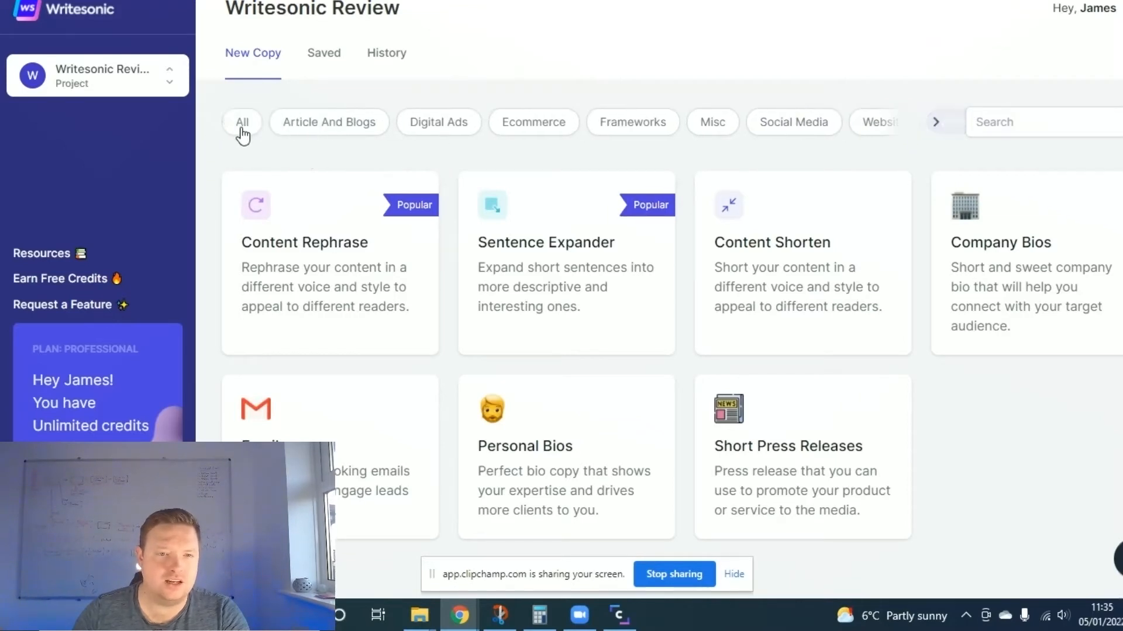
left_click(329, 122)
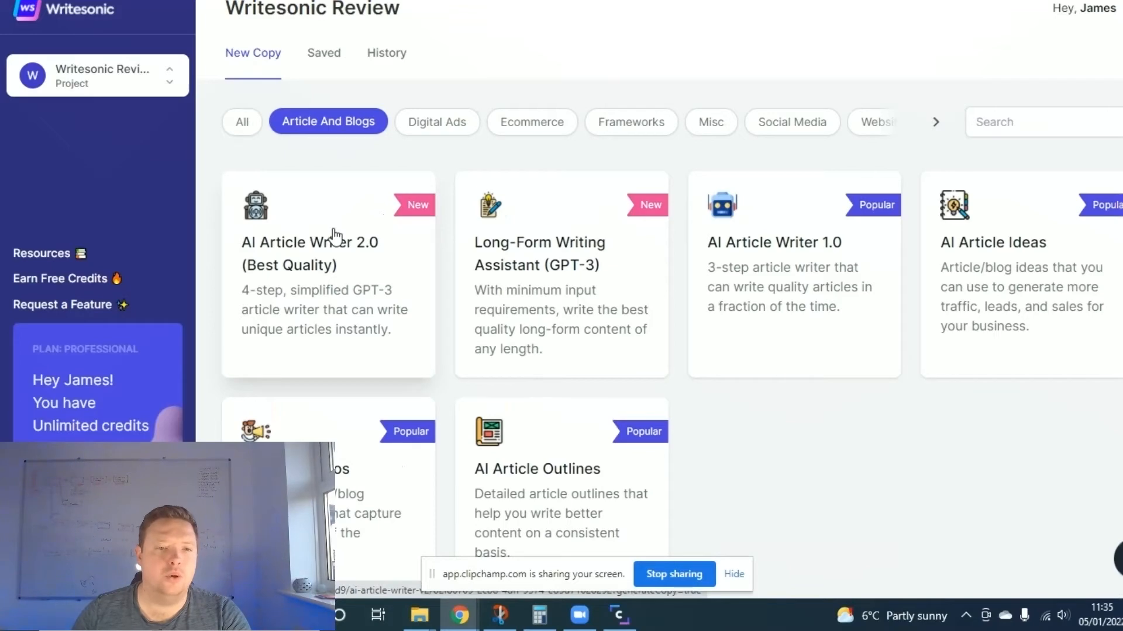
Start AI Article Writer 2.0 on 'how to make money online for beginners' and choose the ultimate guide title
left_click(310, 253)
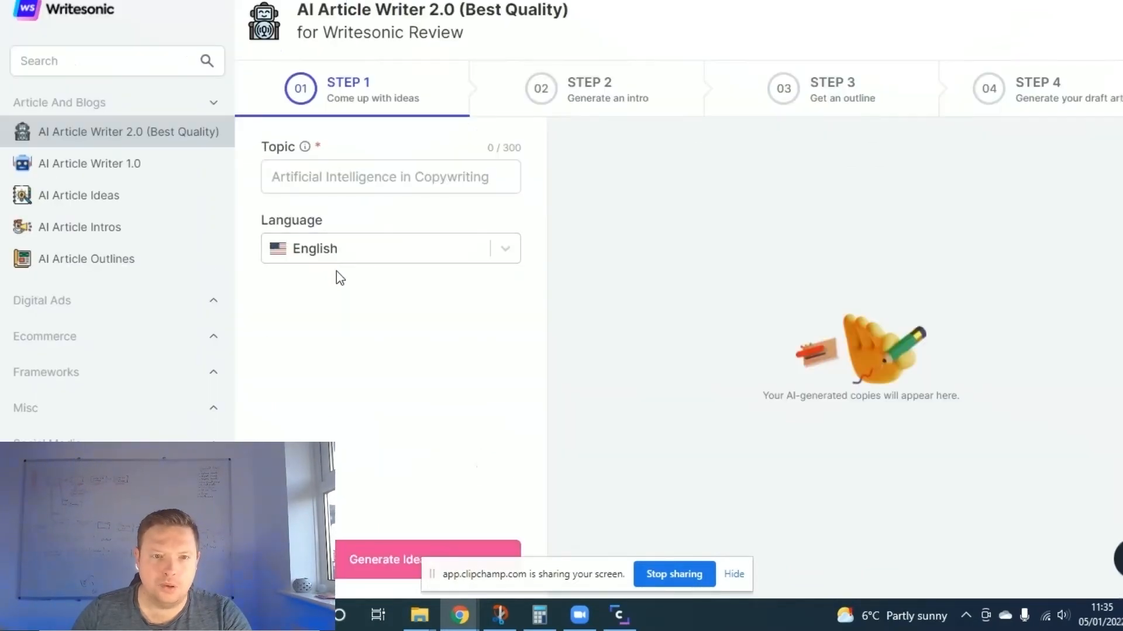
type("how to make money online for beginners")
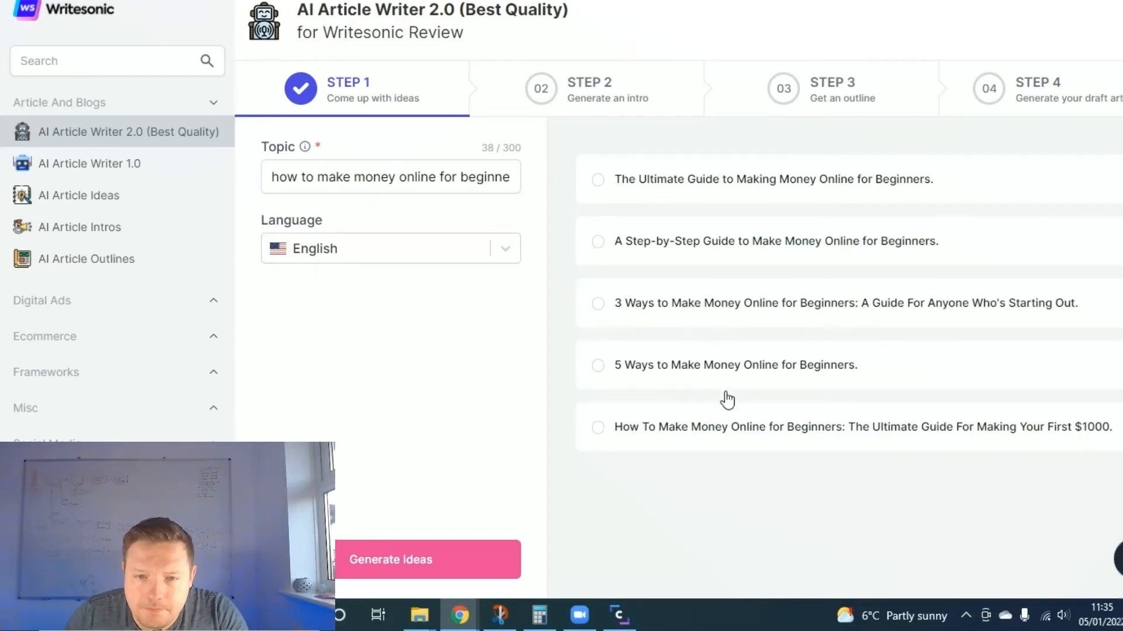
left_click(597, 427)
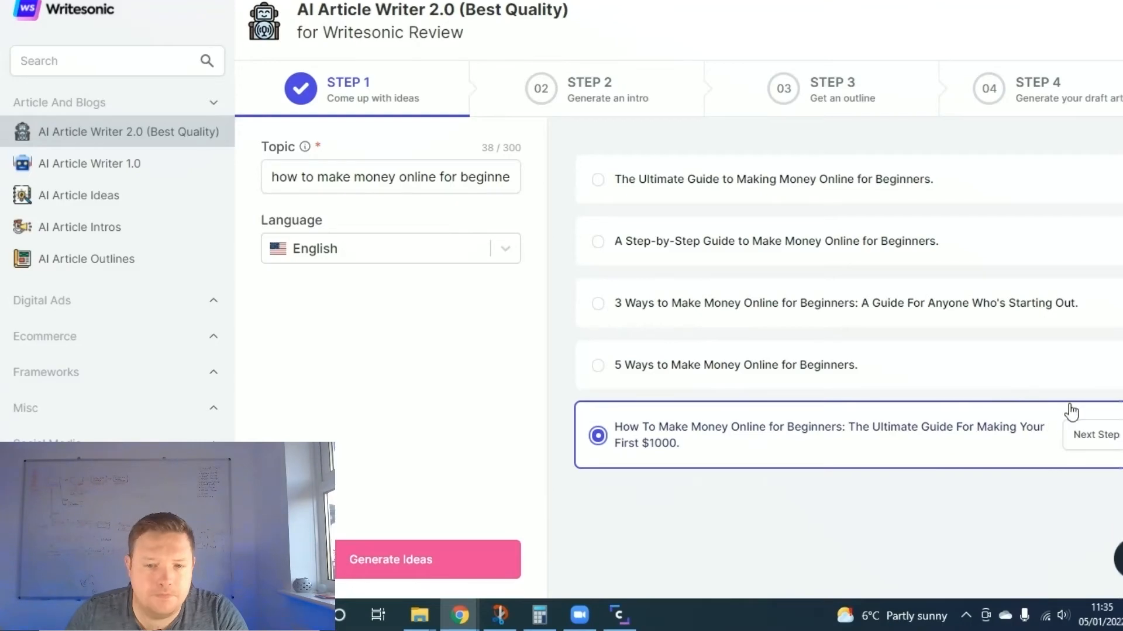
left_click(1097, 435)
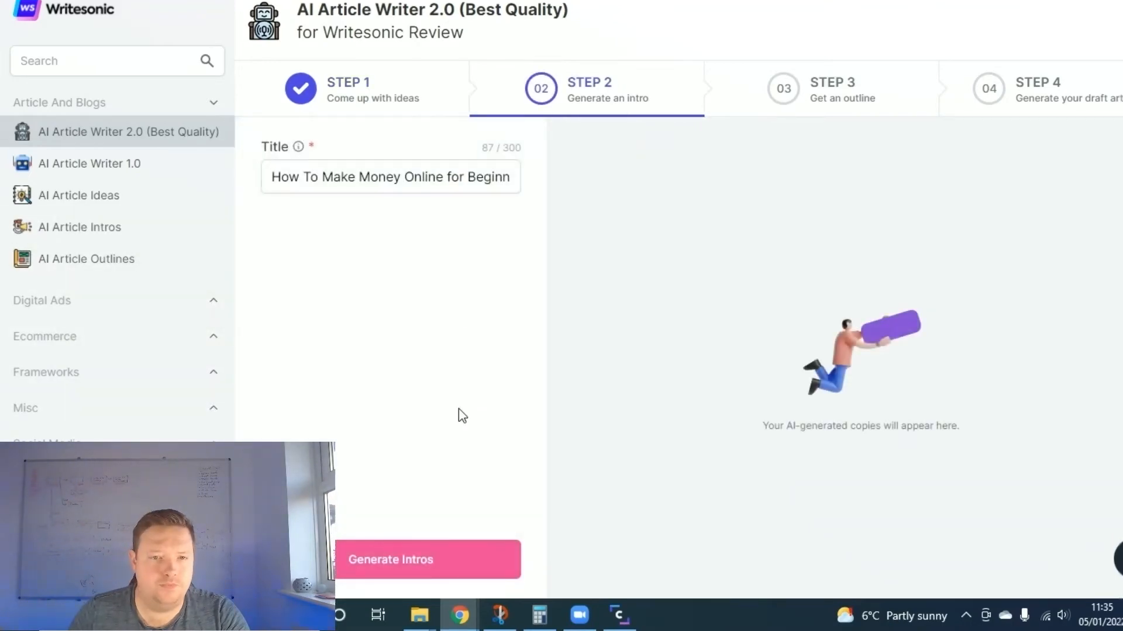
Generate intros and pick the online money-making opportunities intro, reaching the outline step
left_click(427, 559)
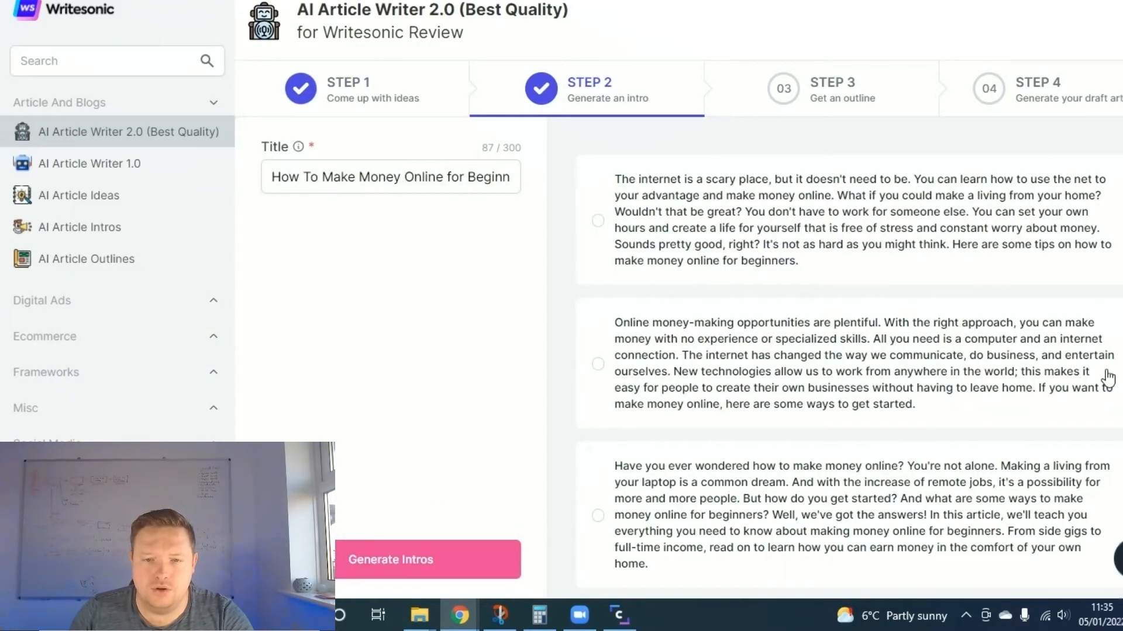
scroll("down", 3)
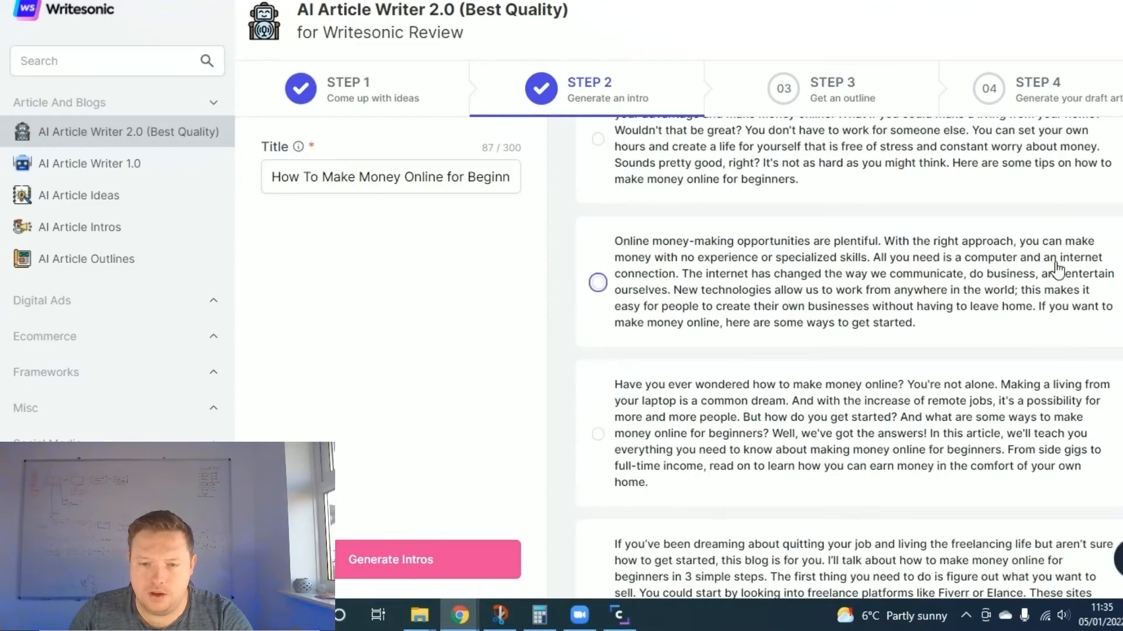
left_click(597, 282)
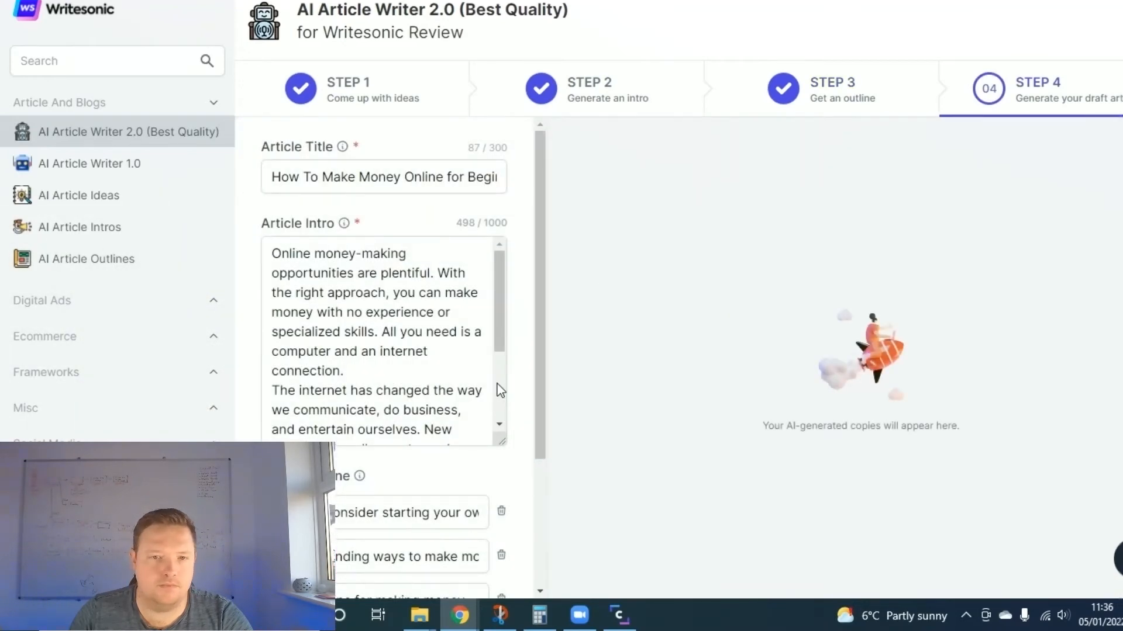
Generate the full draft article from the chosen title, intro and outline via Write an Article
scroll("down", 3)
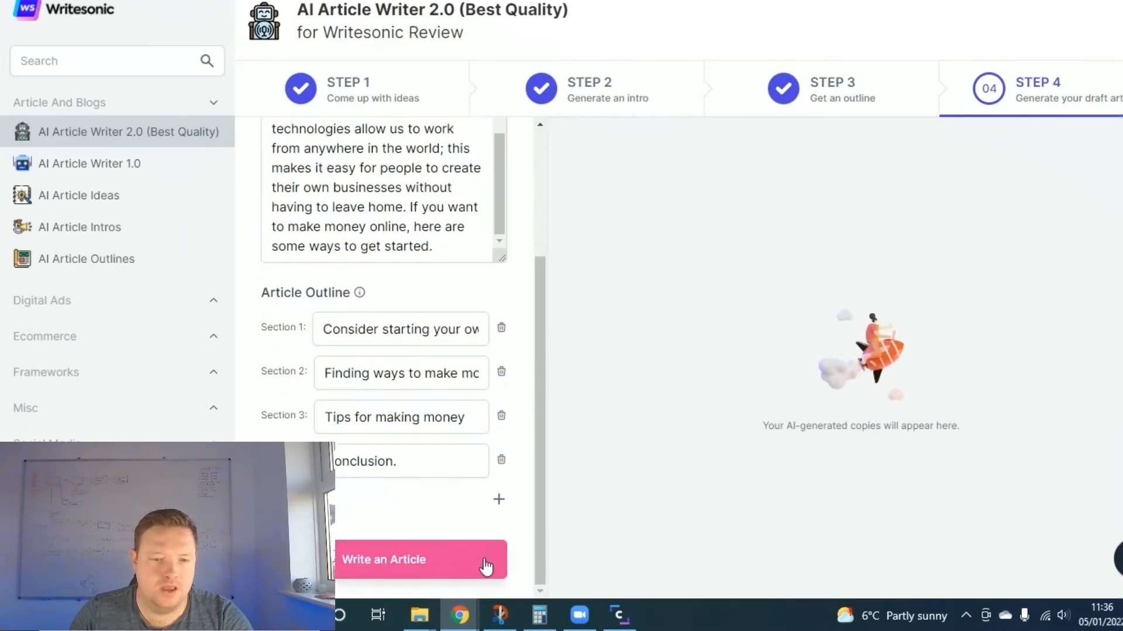
left_click(421, 559)
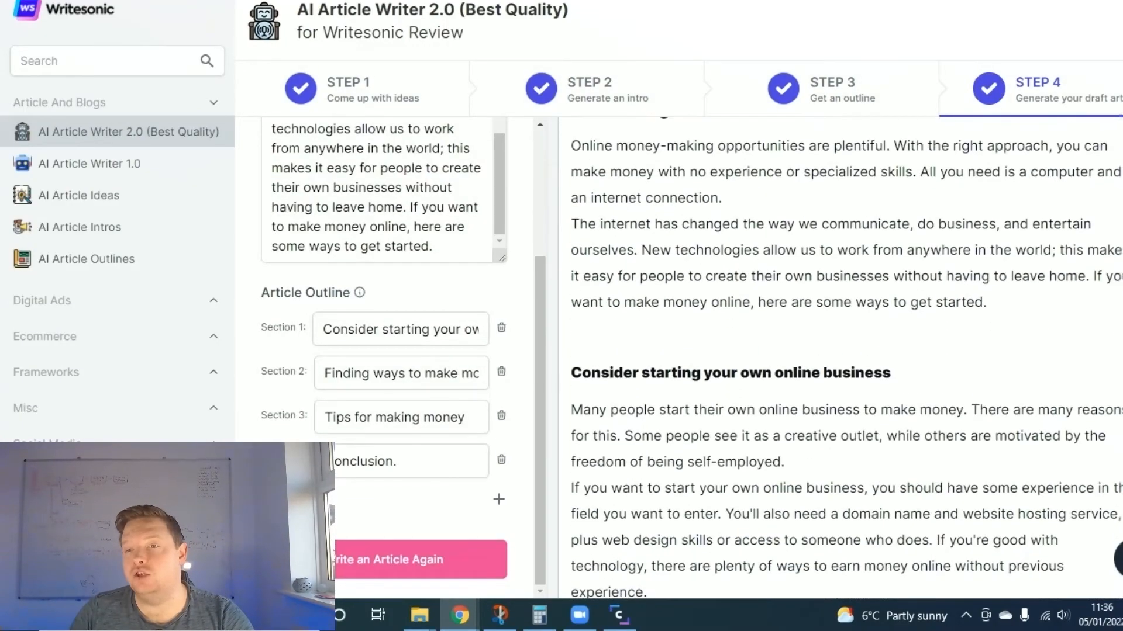
scroll("down", 3)
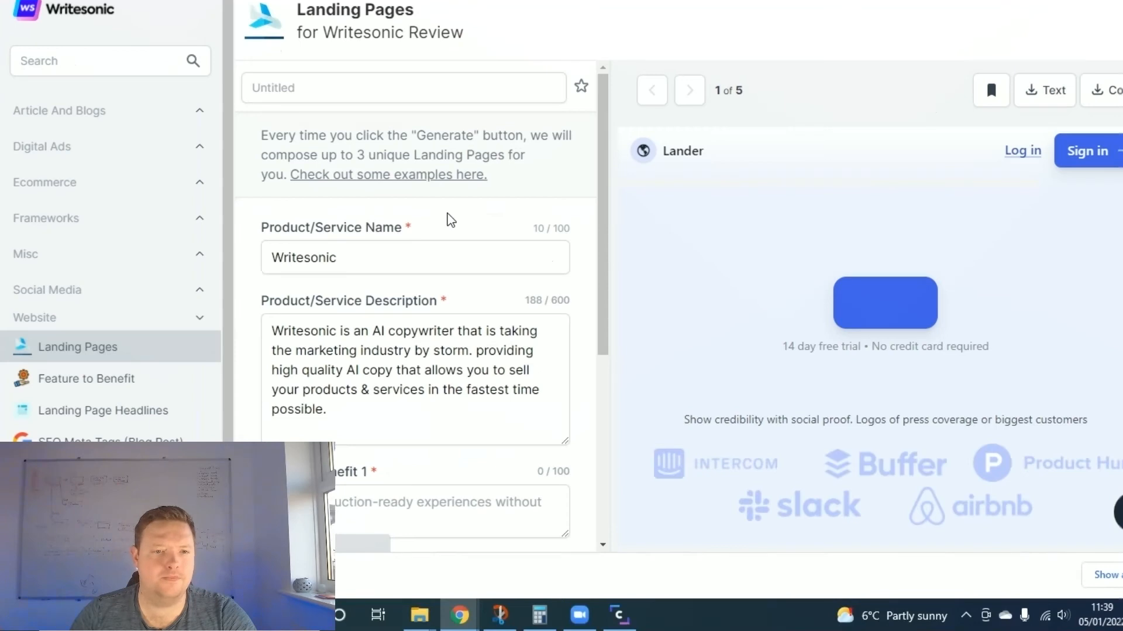
Regenerate the landing pages with the updated freelancer benefit and read the first preview
scroll("down", 3)
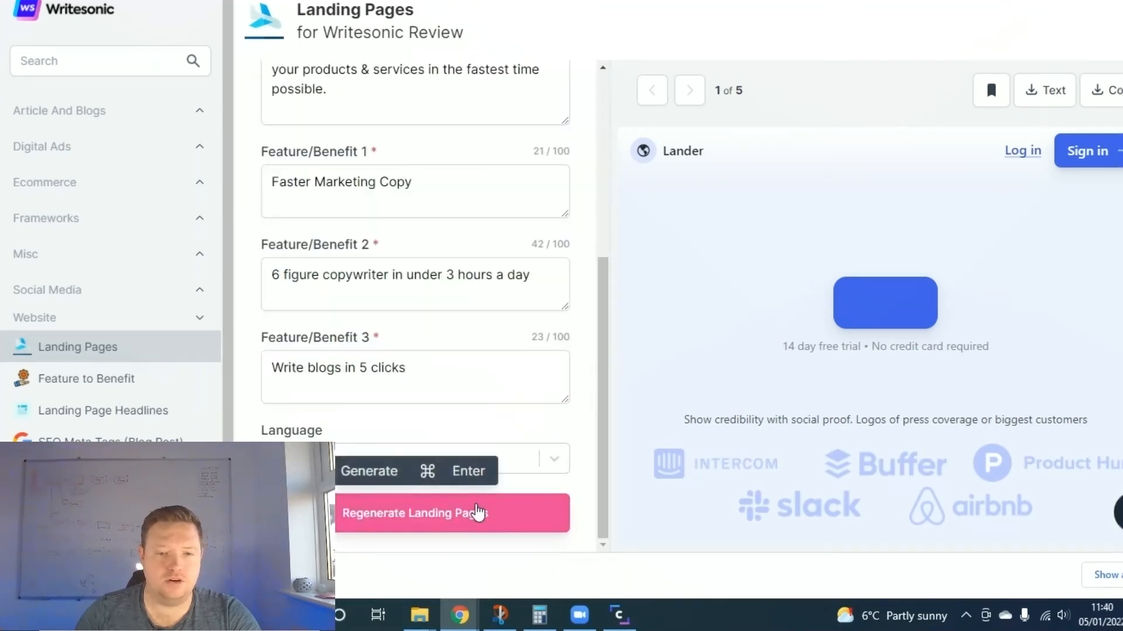
left_click(451, 513)
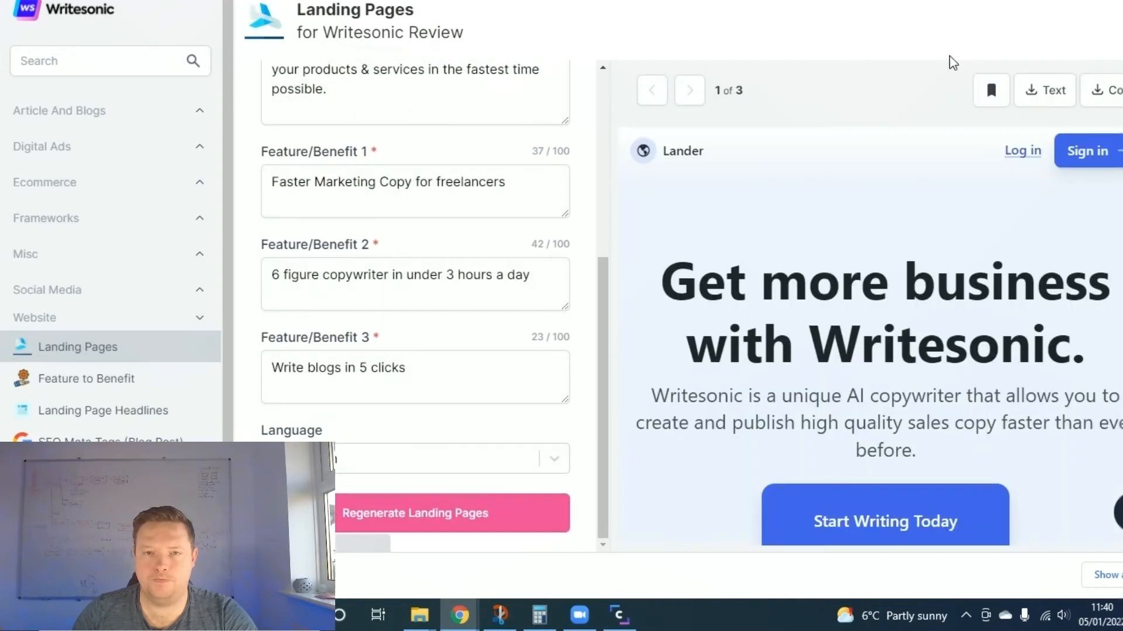
scroll("down", 3)
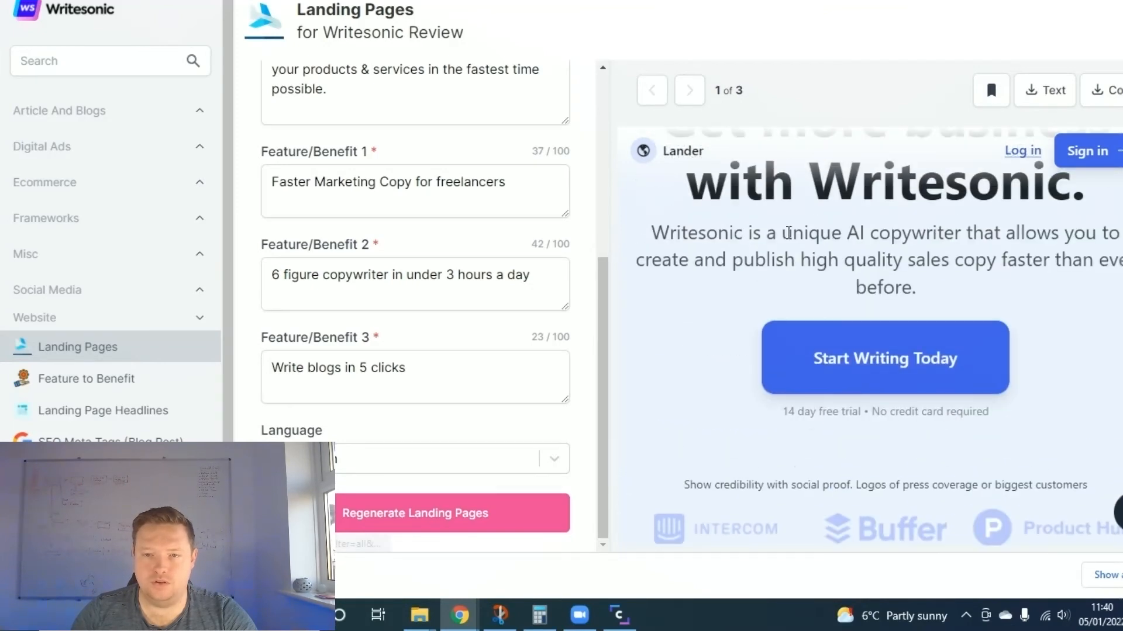
scroll("down", 3)
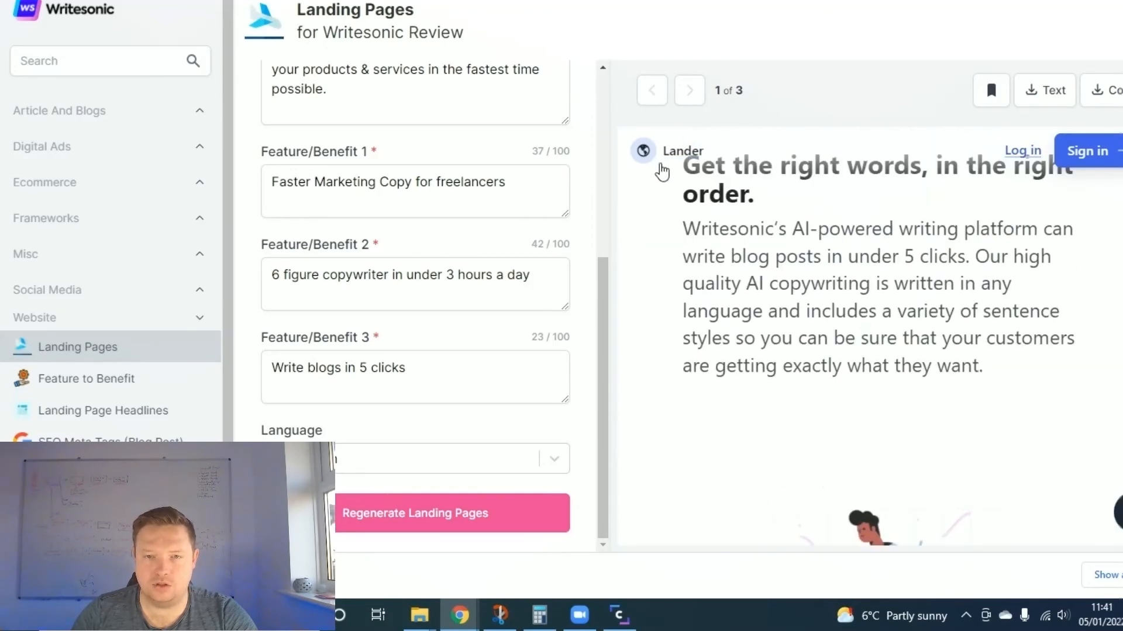
Page to the third generated landing page preview and scroll through it
left_click(689, 89)
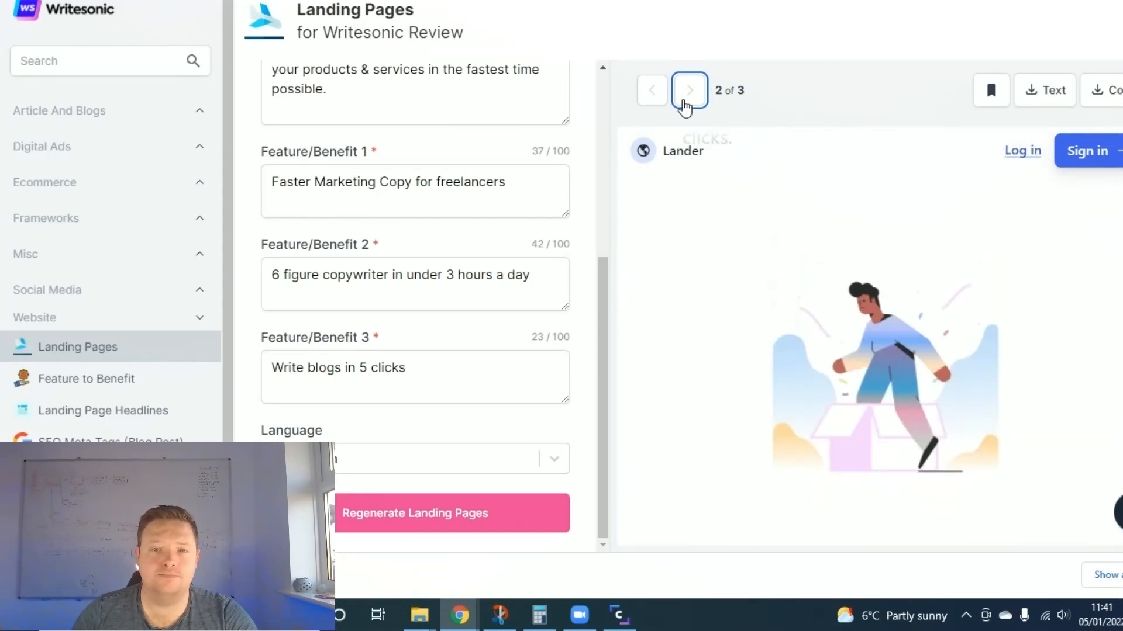
left_click(689, 89)
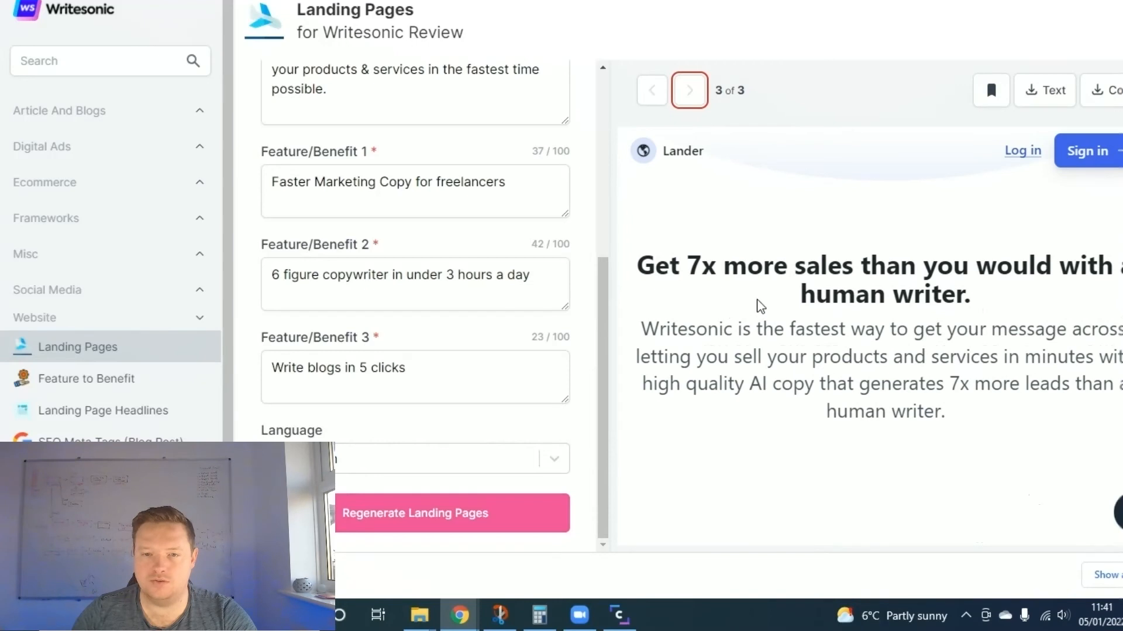
mouse_move(1030, 306)
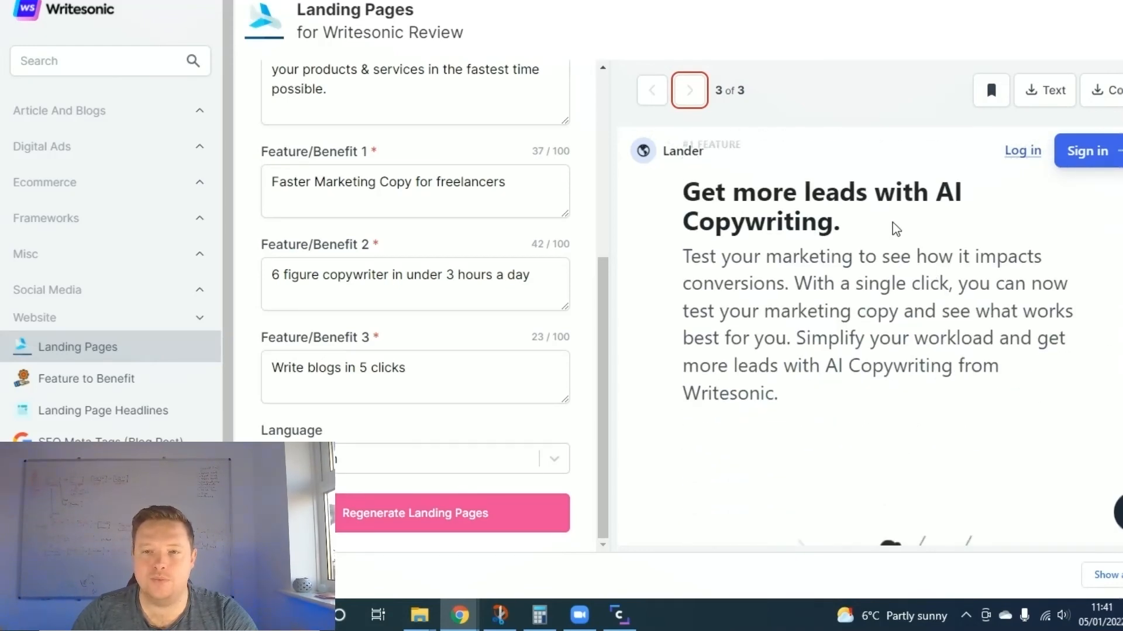
left_click(688, 90)
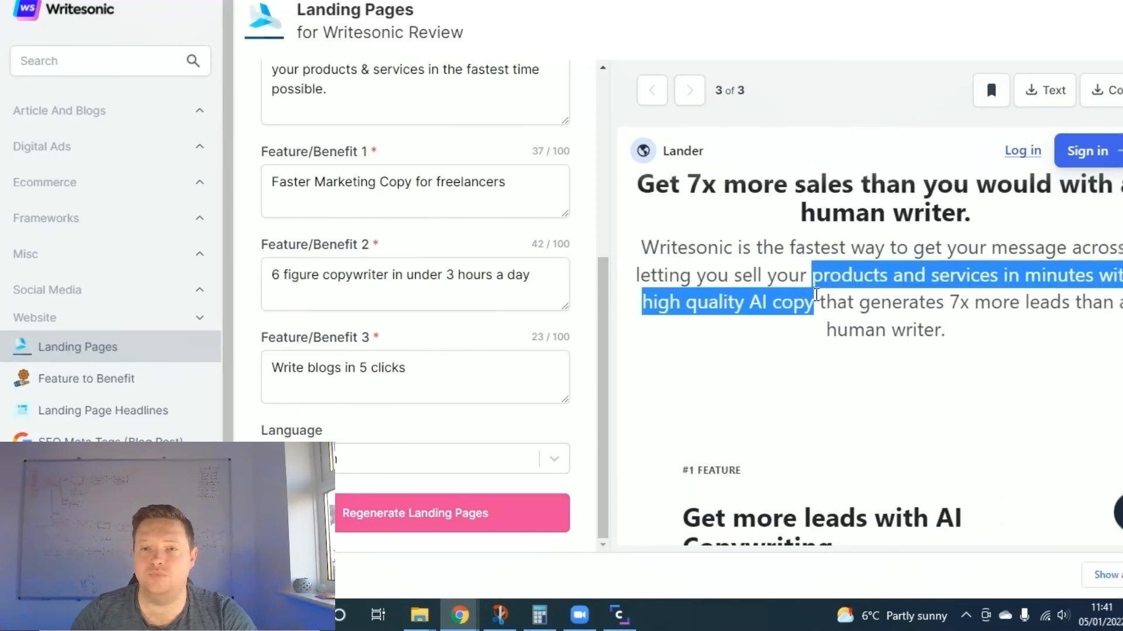
scroll("down", 3)
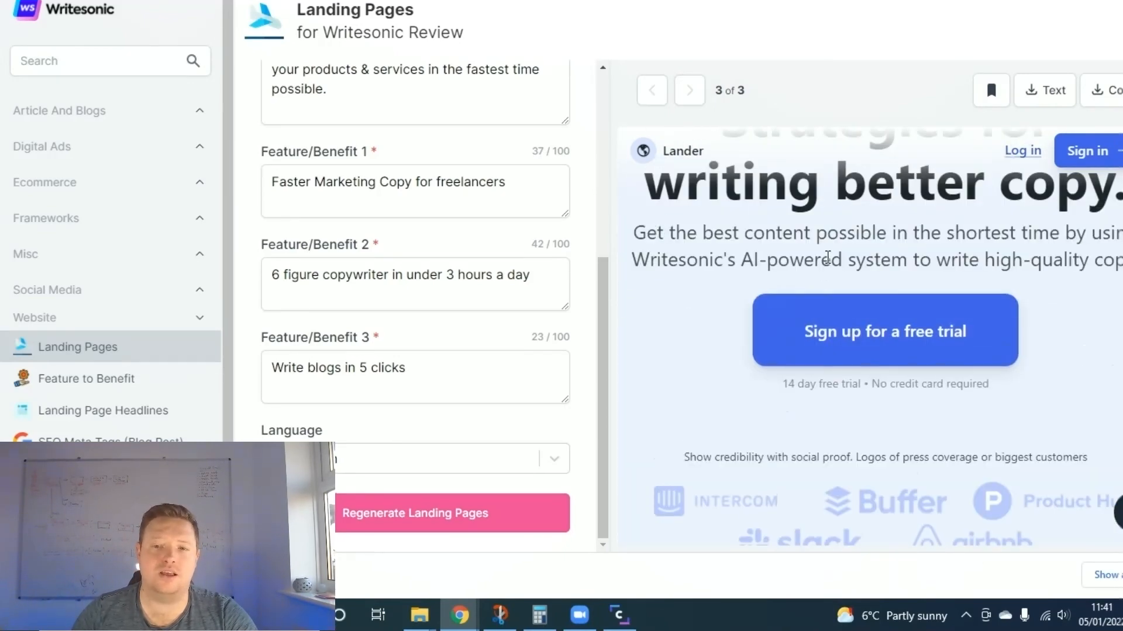
scroll("down", 3)
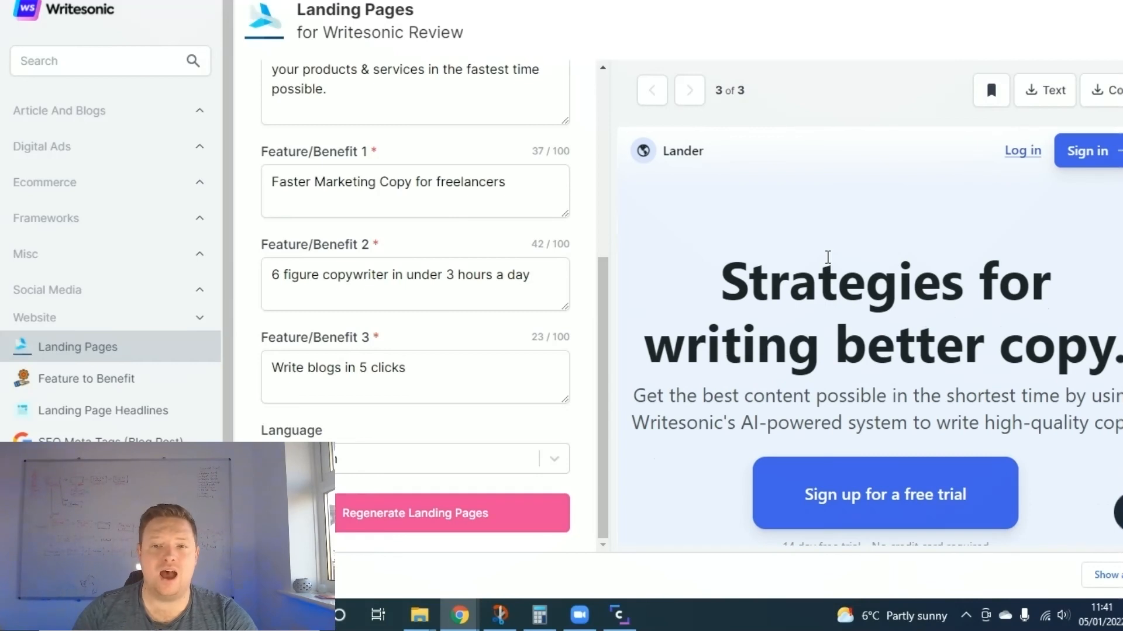
mouse_move(664, 287)
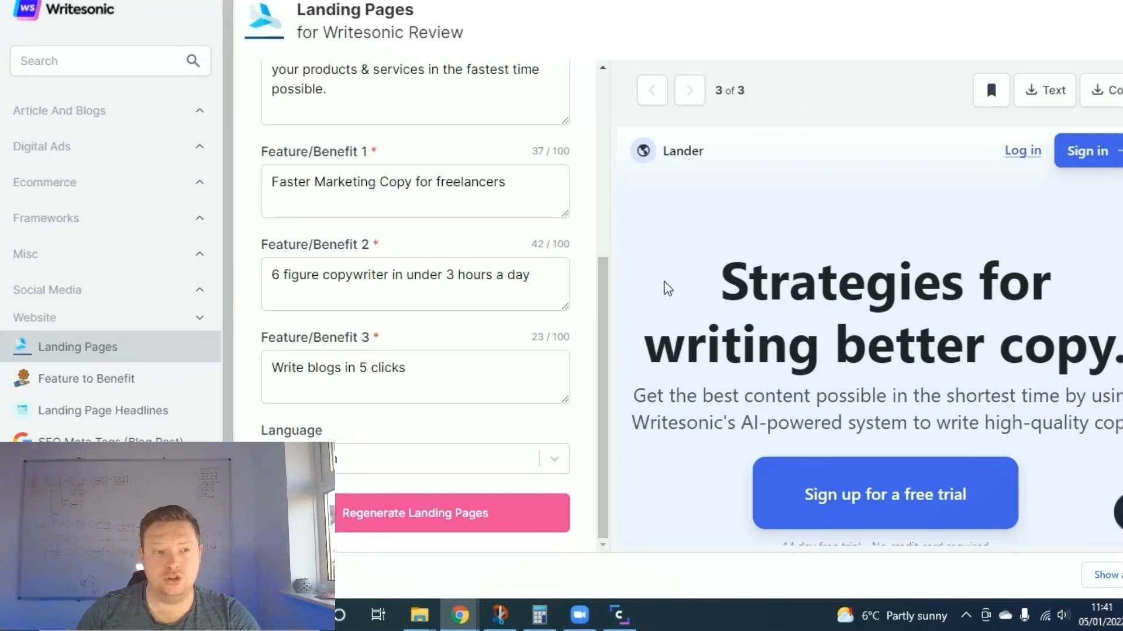